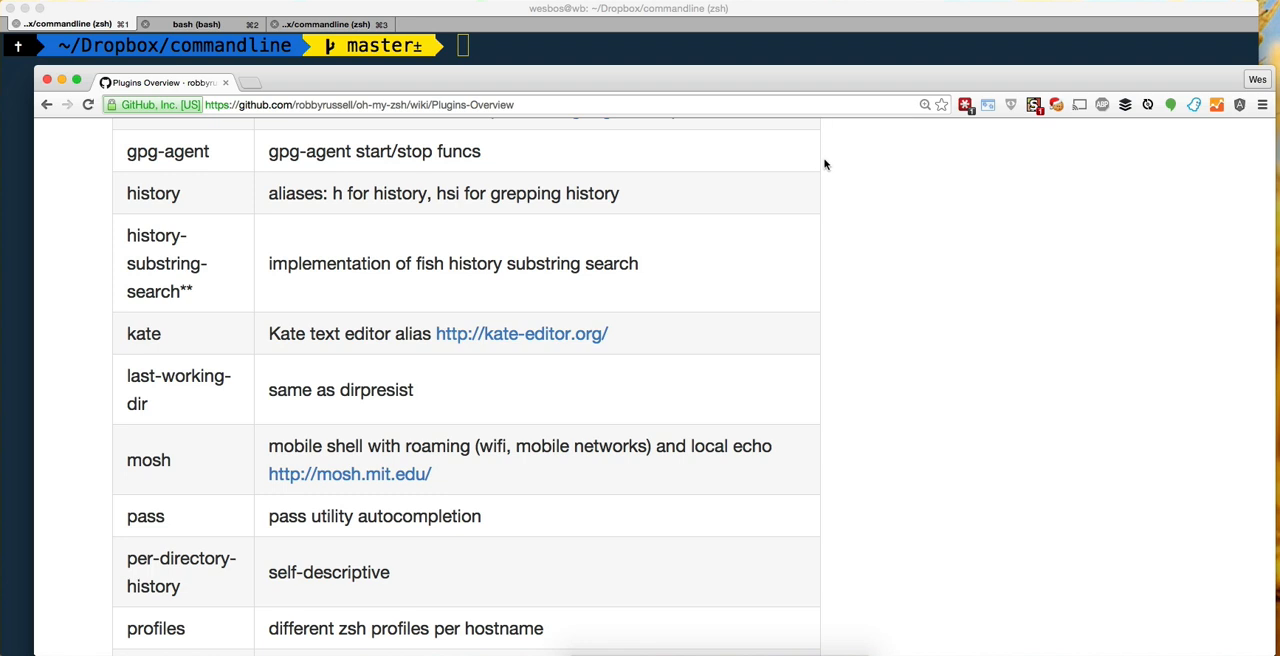
mouse_move(573, 39)
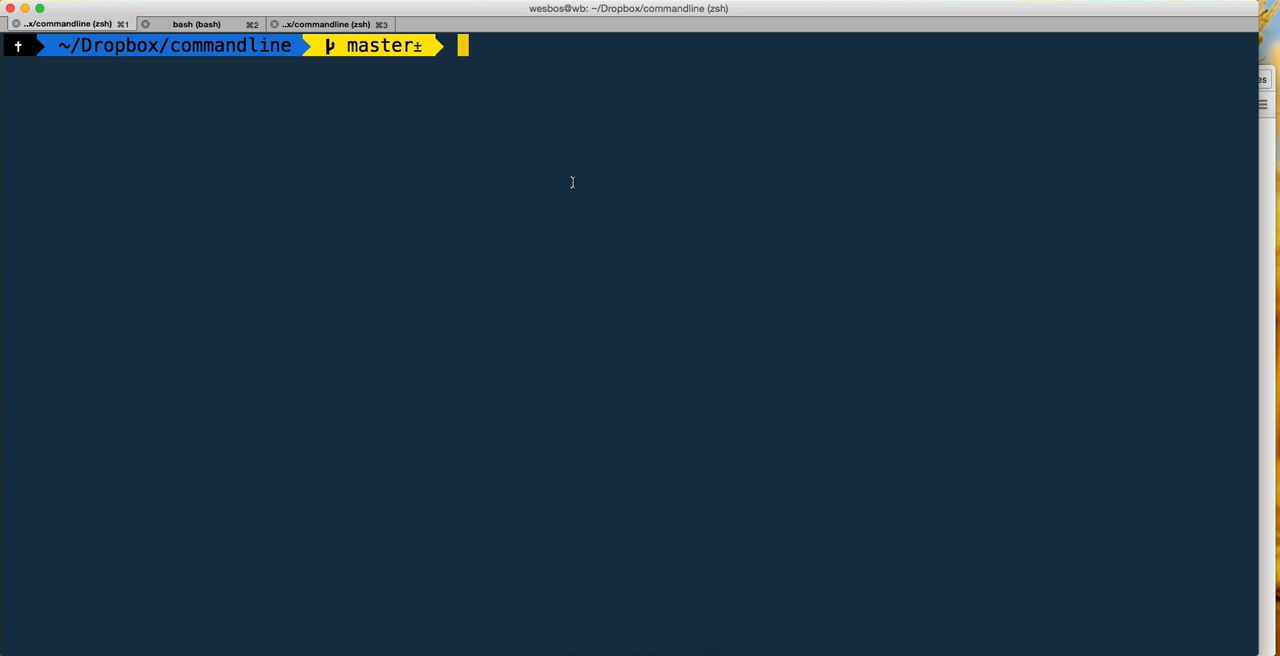
mouse_move(575, 186)
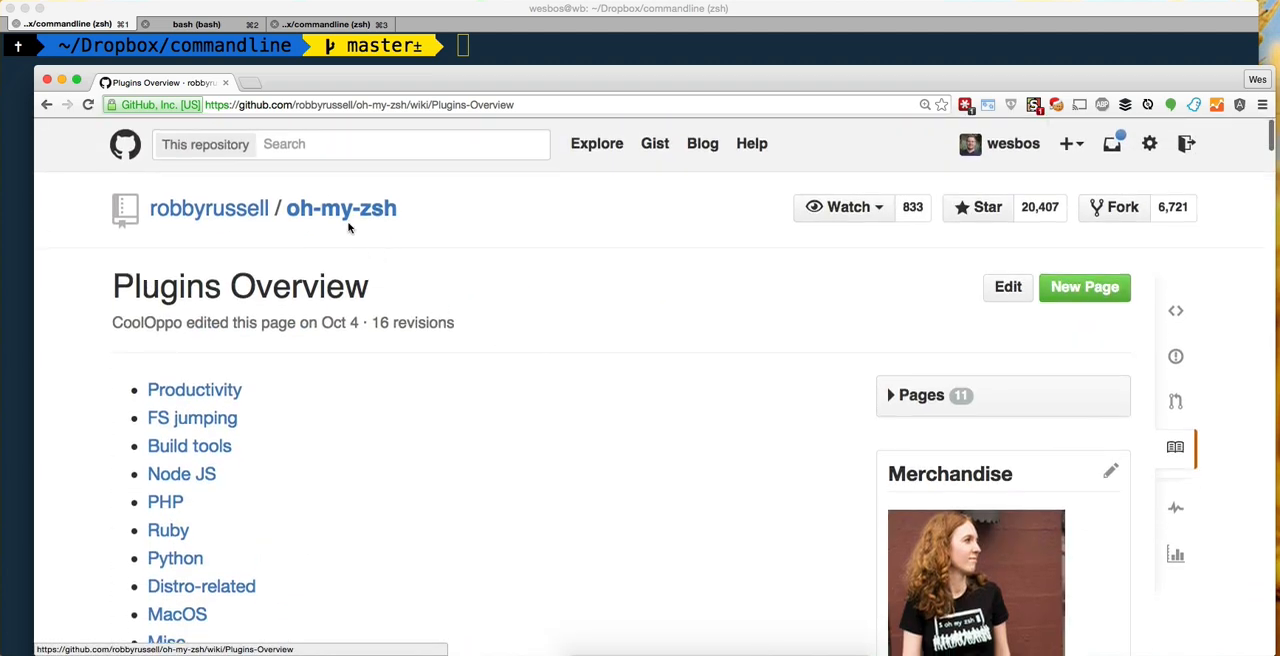
- Open the oh-my-zsh wiki's Plugins Overview and jump to its FS jumping and MacOS sections
click(341, 208)
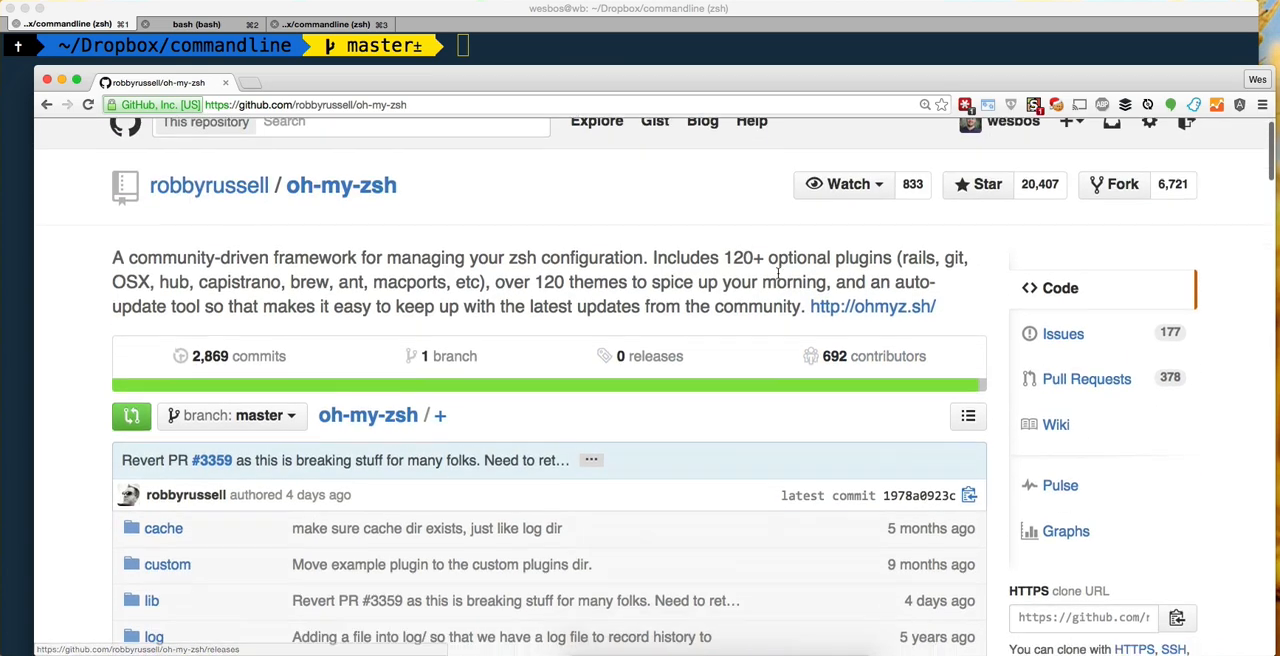
click(1056, 424)
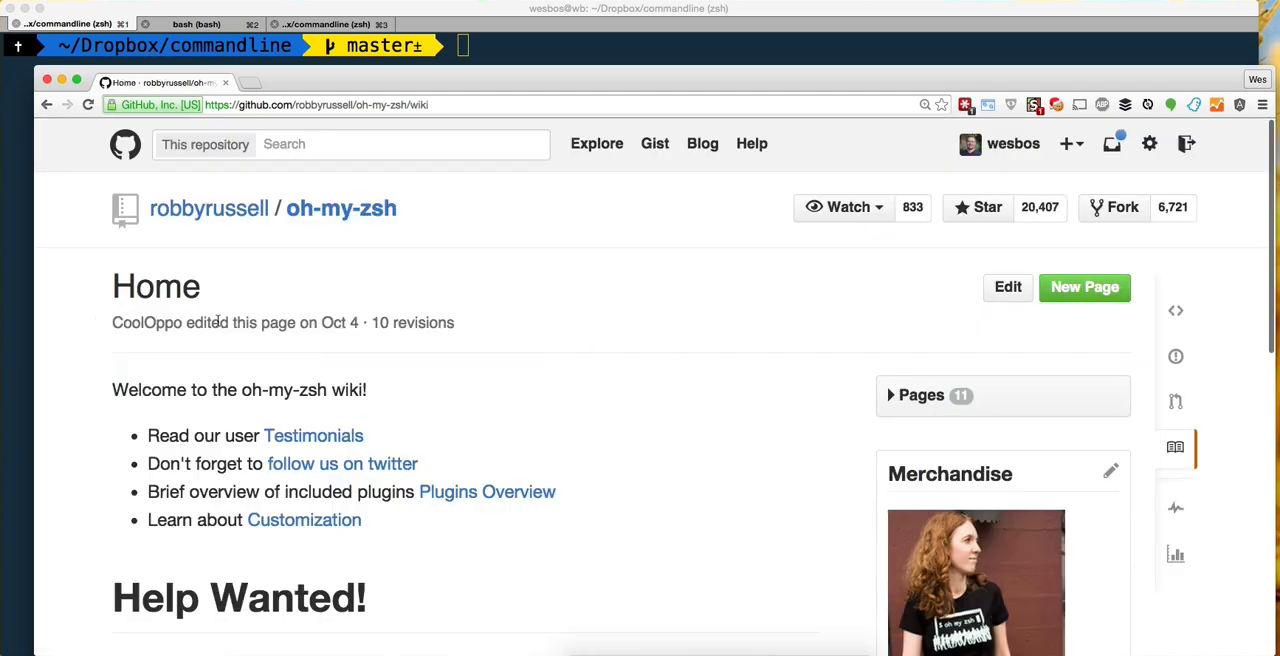
scroll(down, 3)
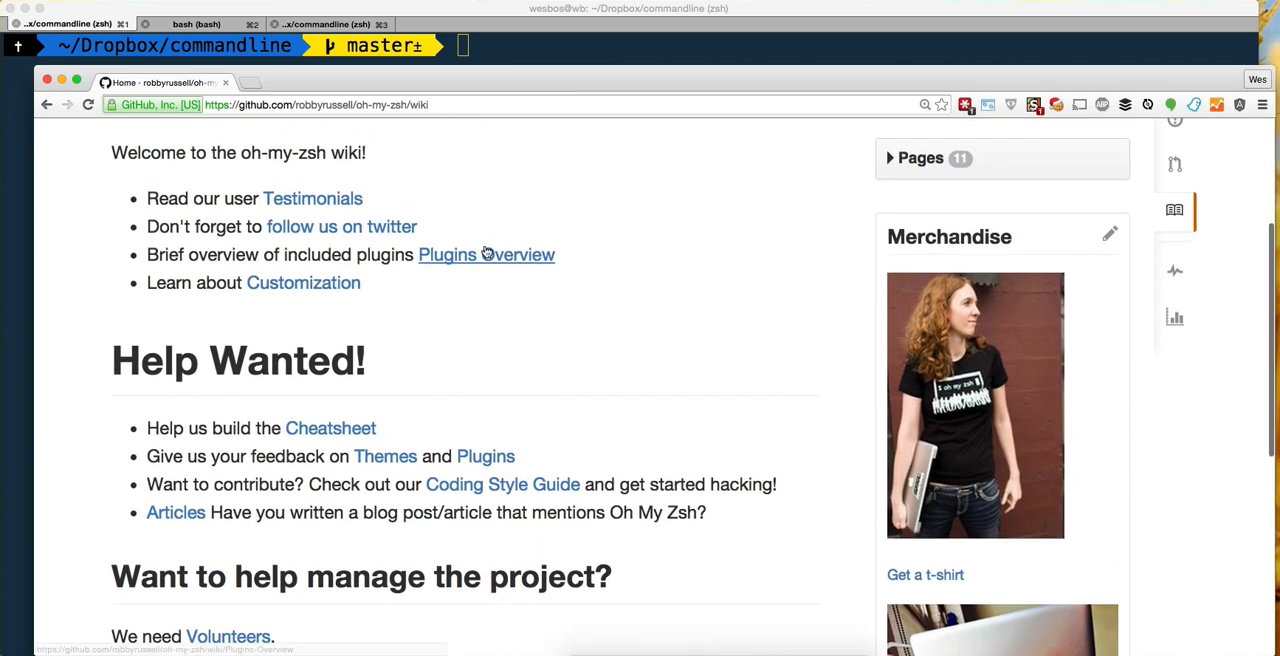
click(486, 254)
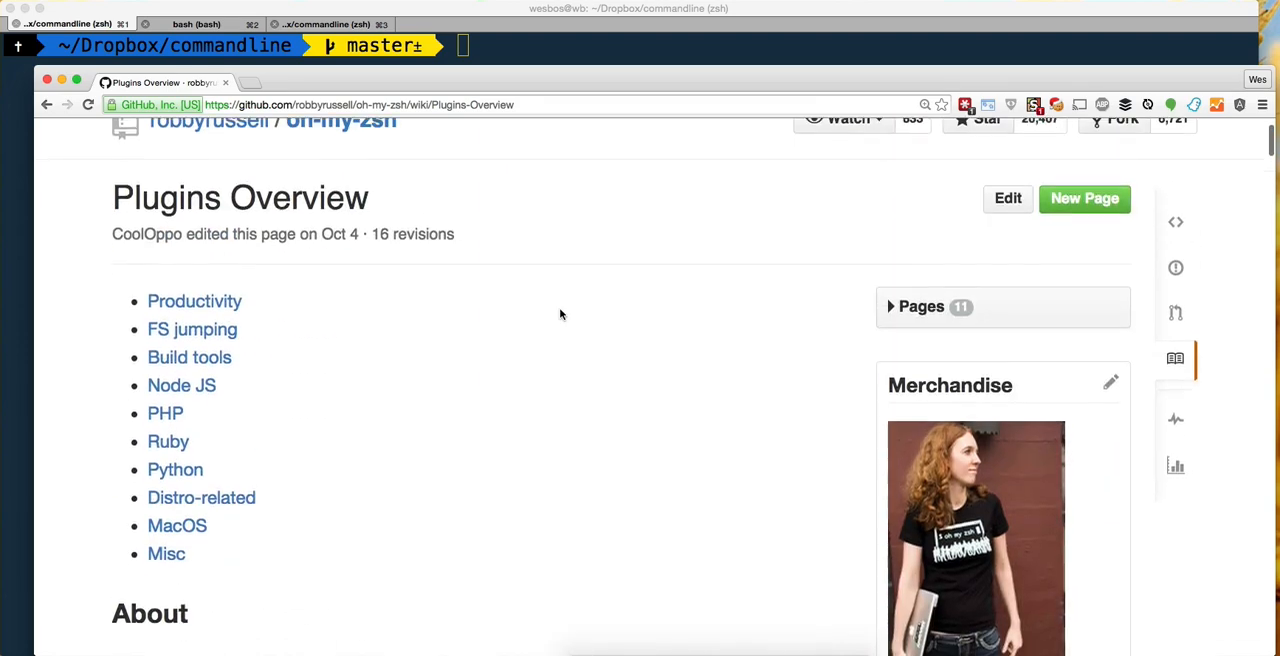
mouse_move(464, 281)
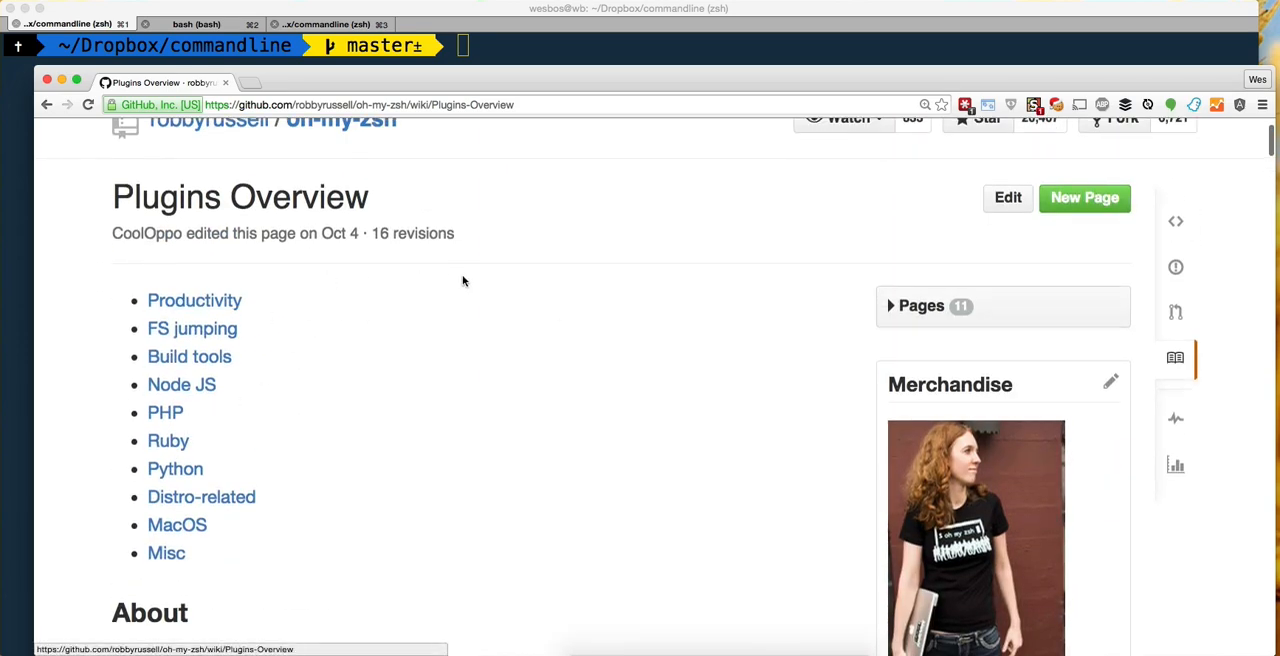
mouse_move(218, 430)
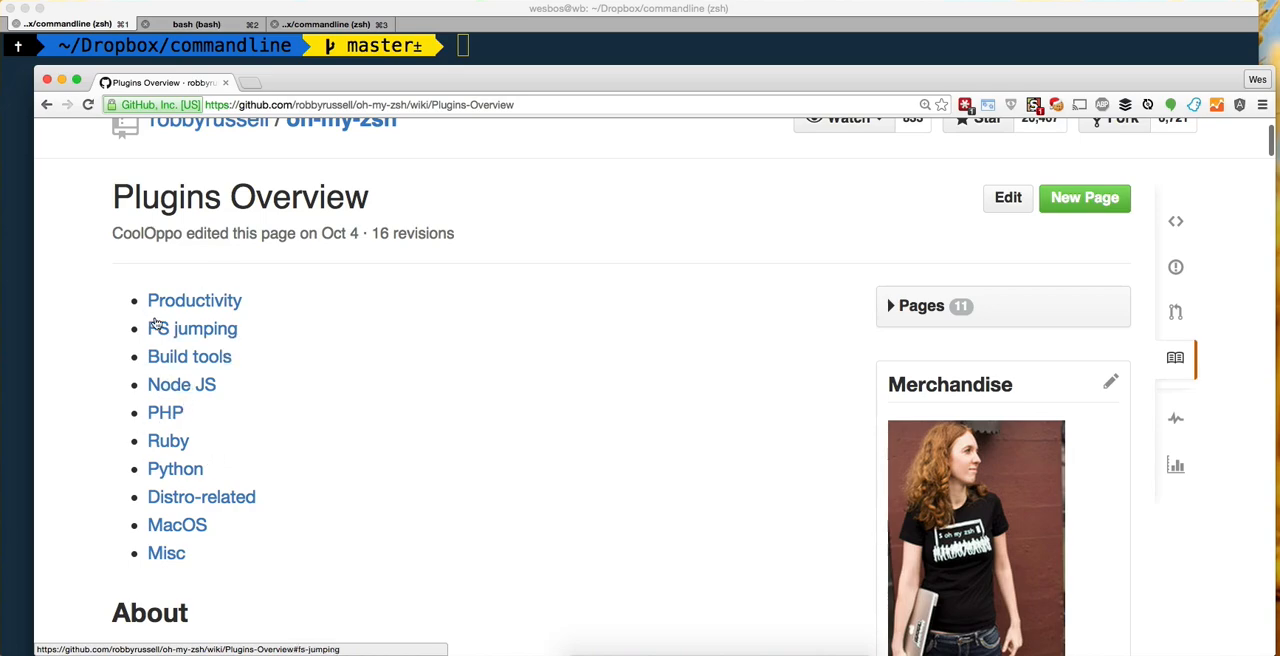
click(191, 328)
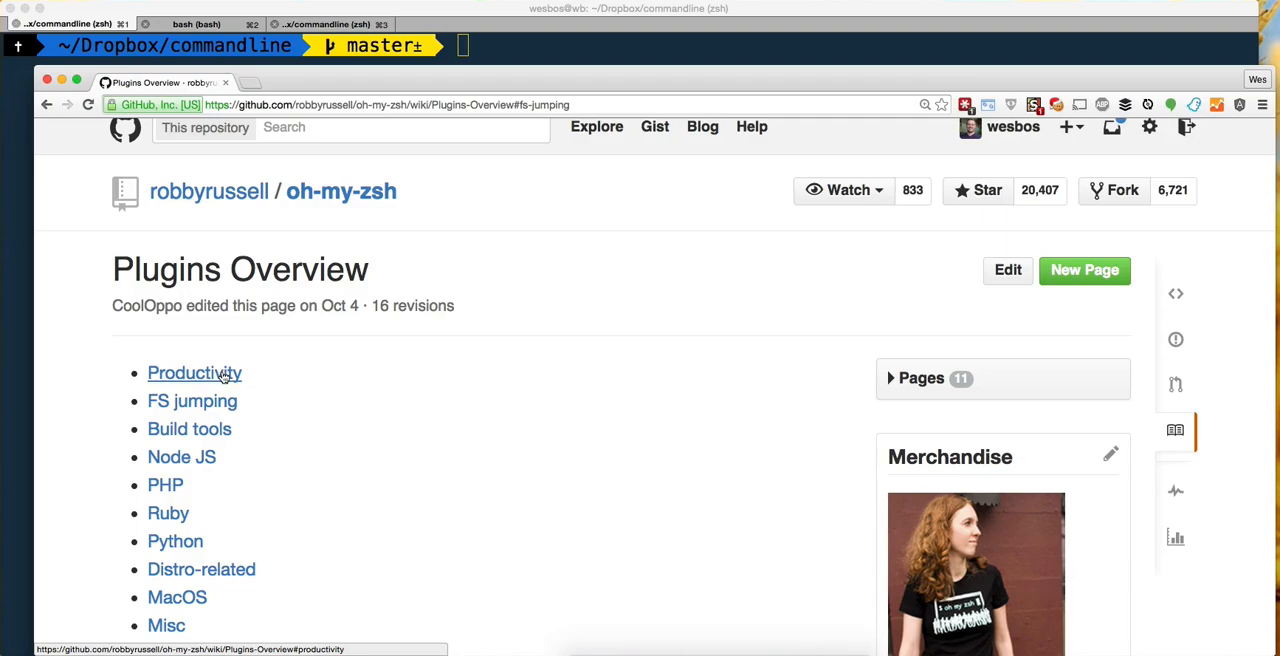
scroll(down, 3)
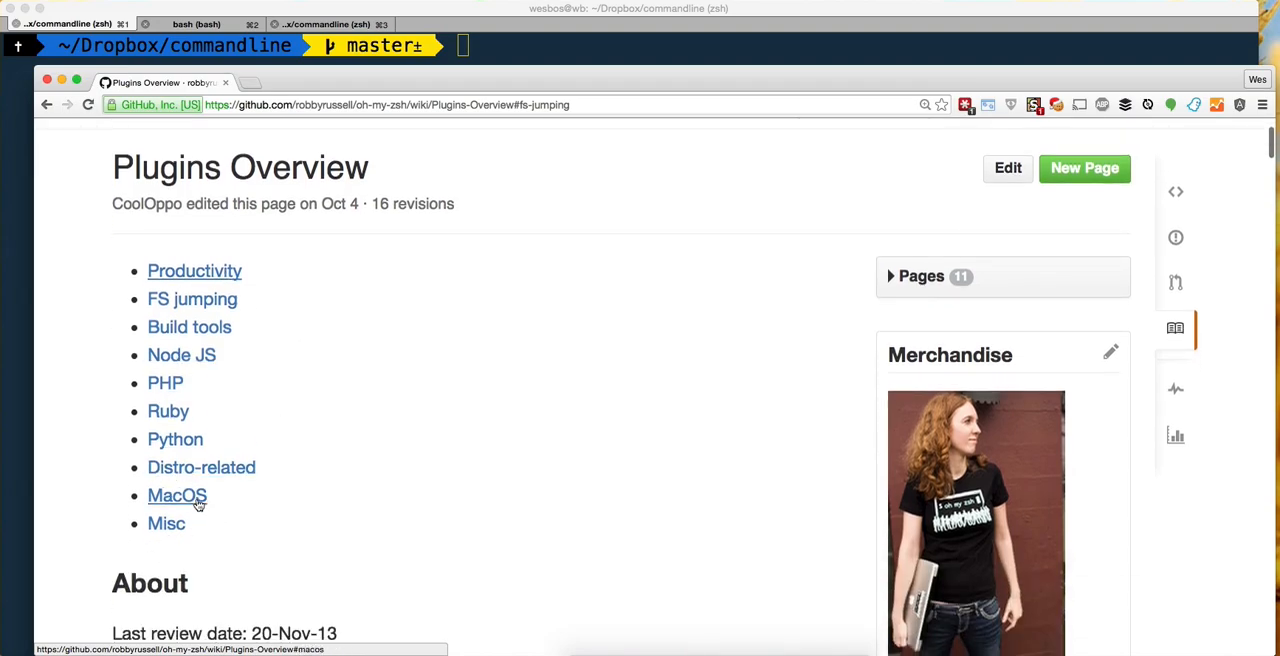
click(176, 495)
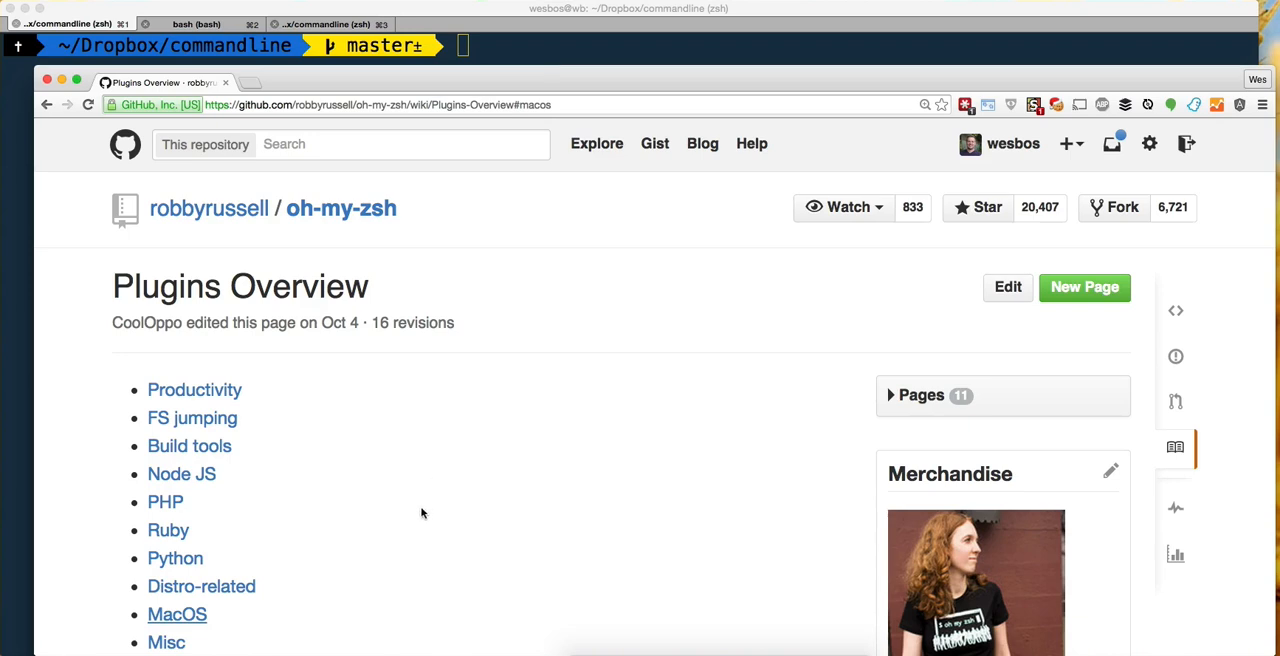
mouse_move(509, 401)
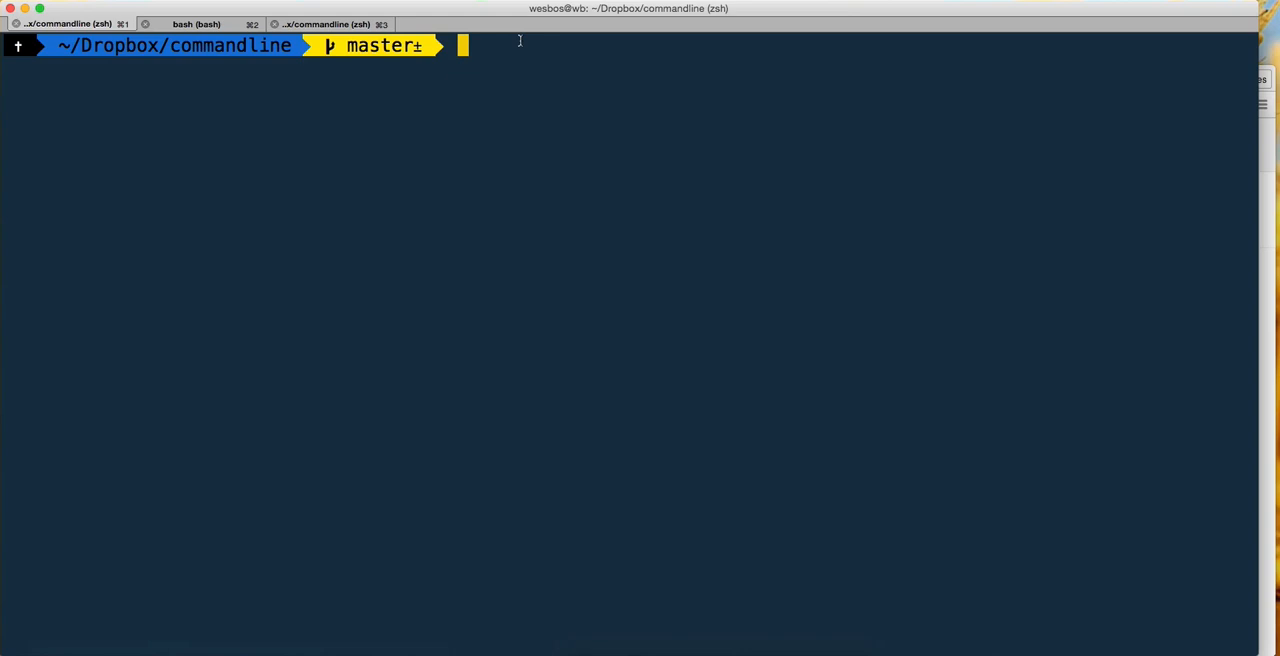
- Run subl ~/.zshrc to open the zsh config in Sublime Text
text(subl ~.)
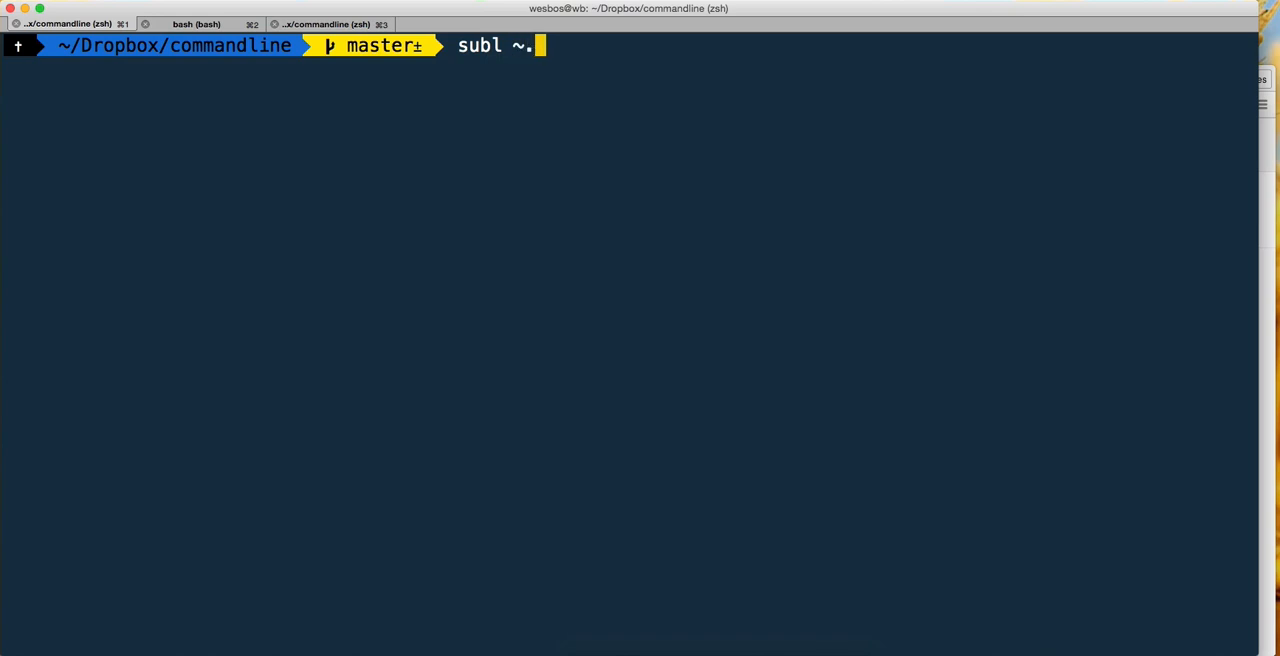
text(/)
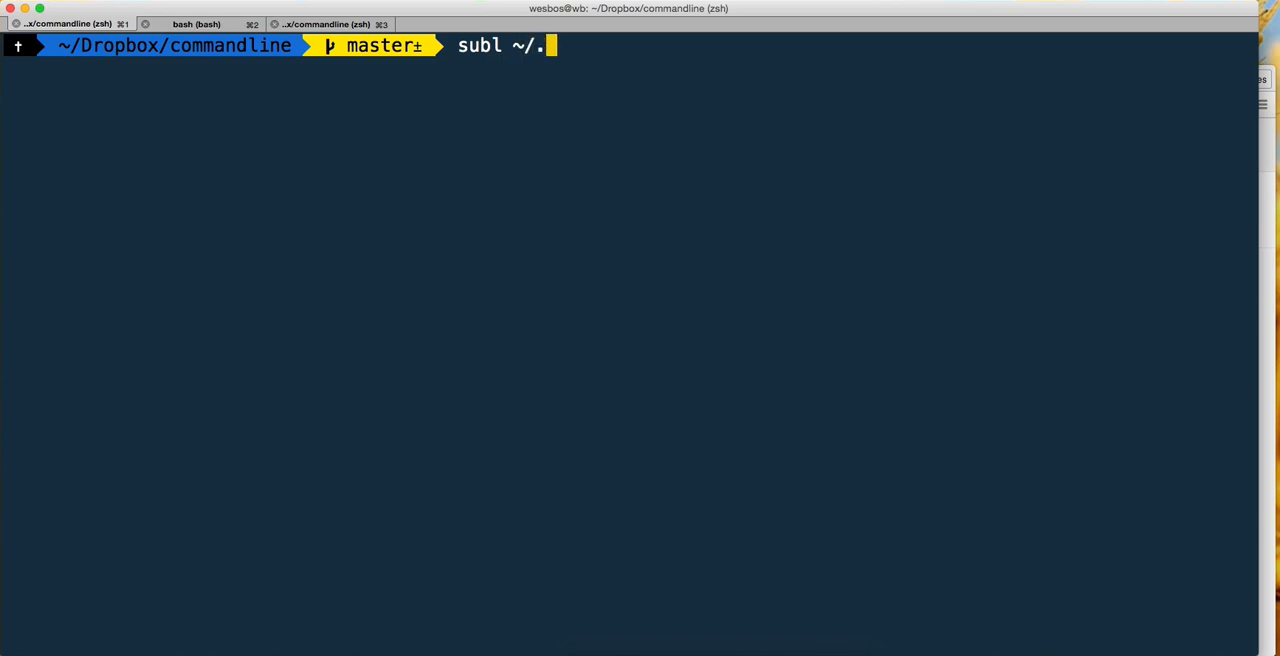
text(zshrc)
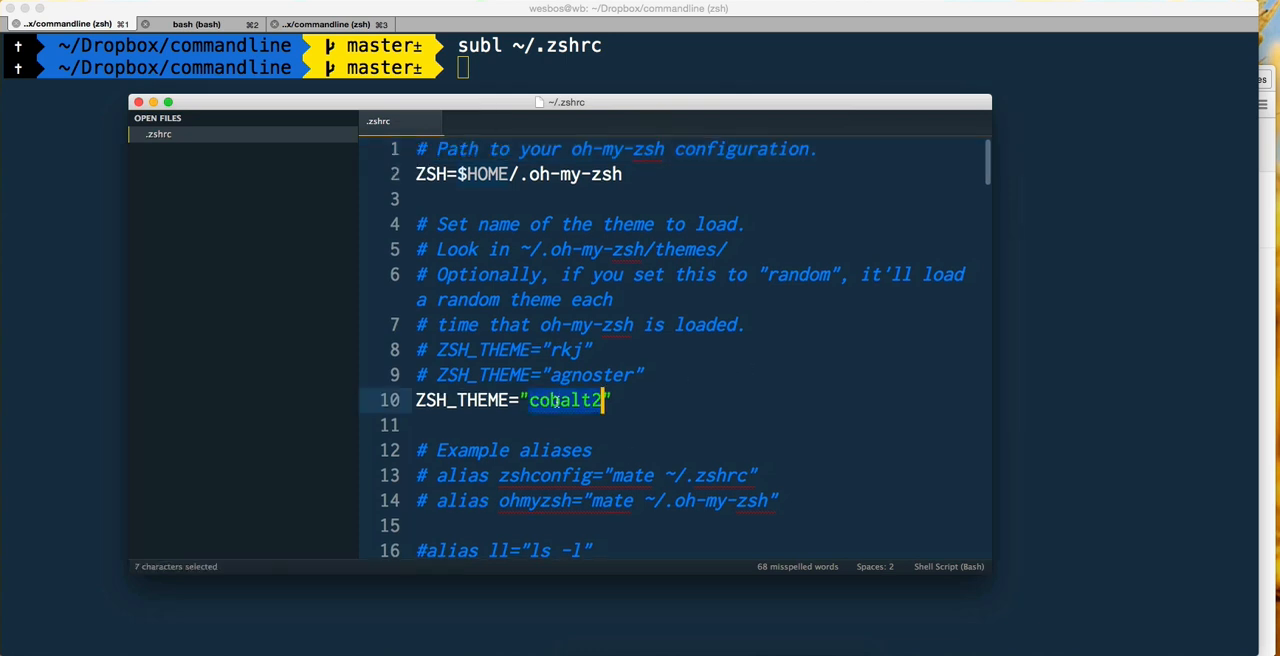
- Scroll through .zshrc past the cobalt2 theme to the aliases and rvm setup
scroll(down, 3)
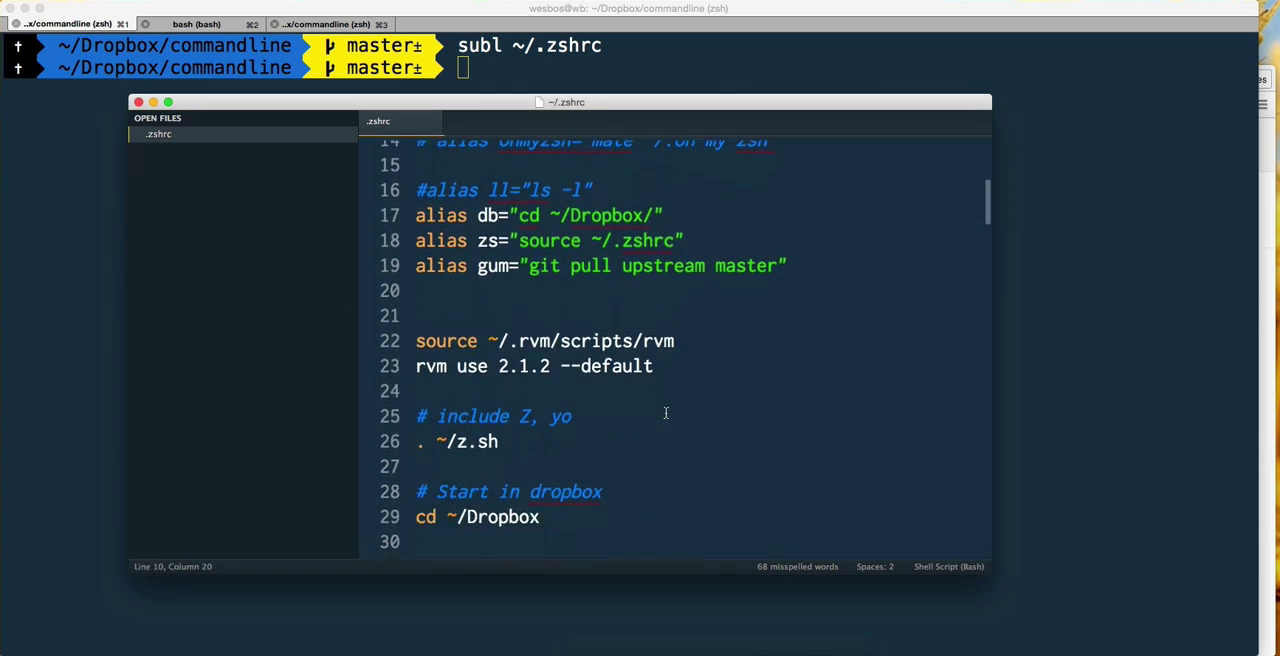
scroll(down, 3)
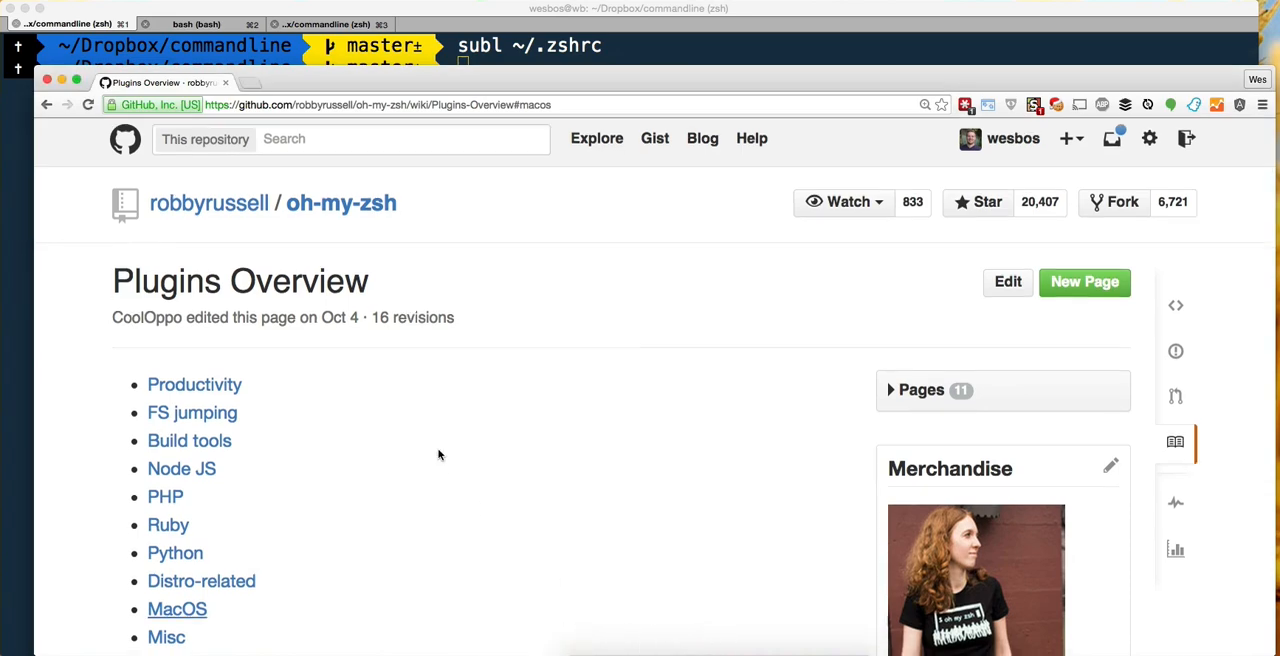
- Scroll the Plugins Overview page down to the Productivity plugins table
scroll(down, 3)
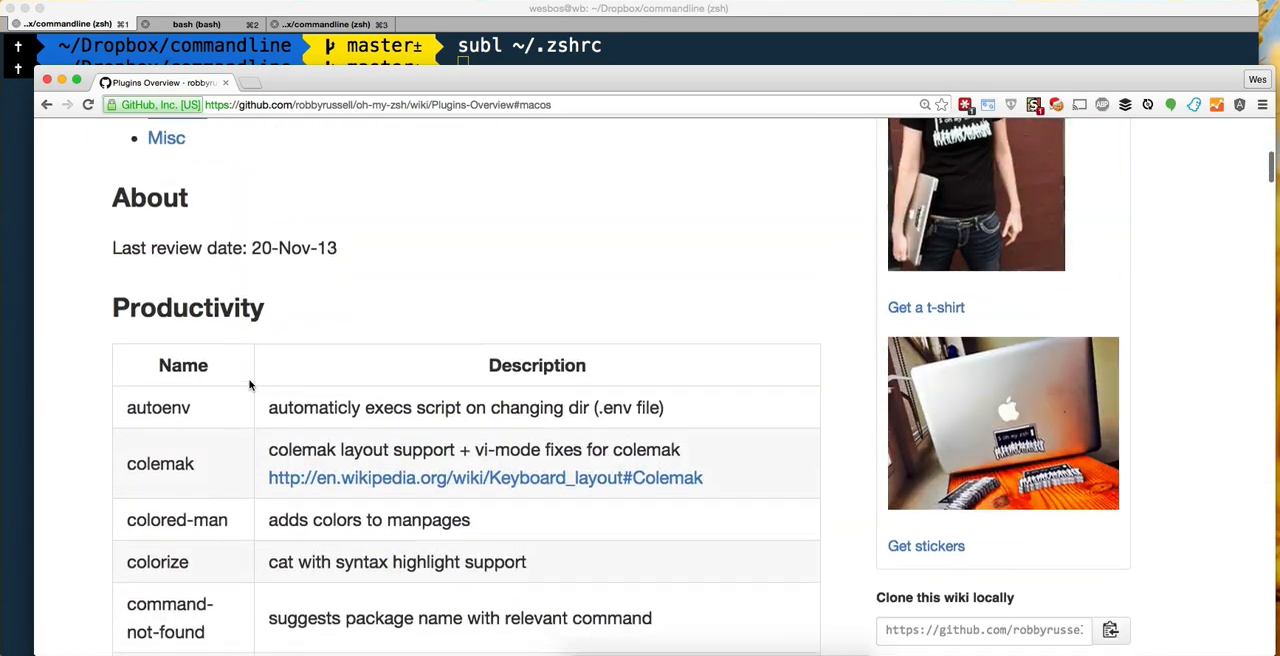
scroll(down, 3)
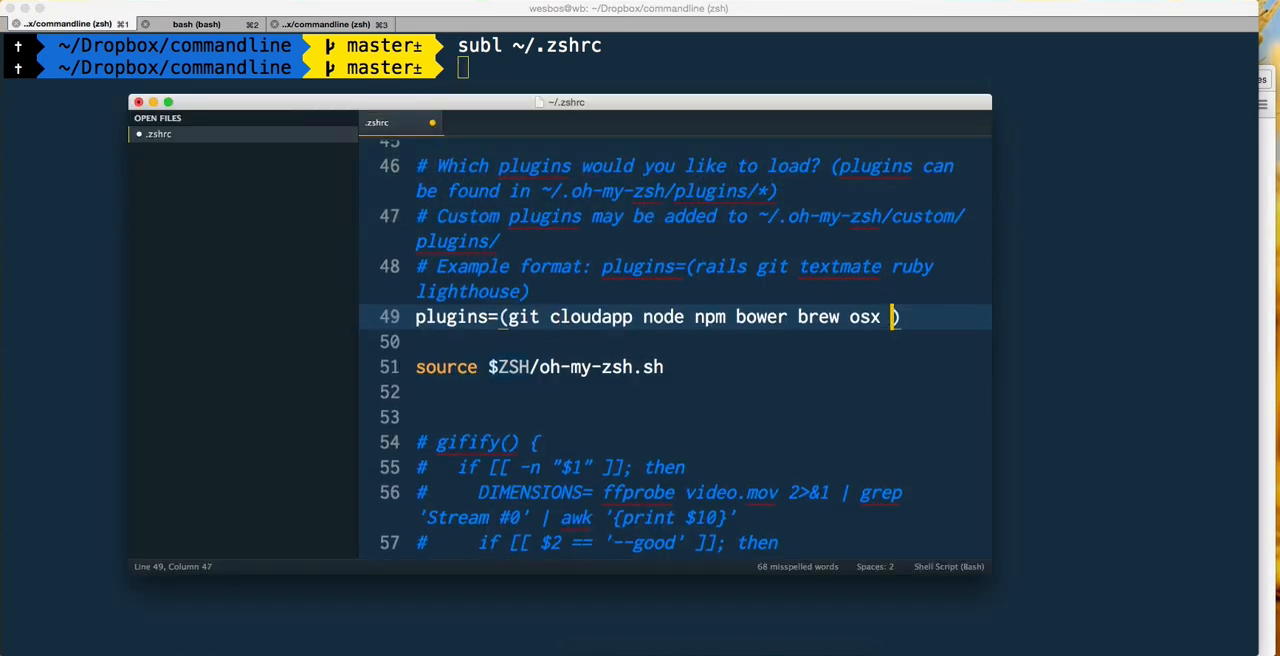
- Append extract to the plugins=( ) line in .zshrc and save
text(extract)
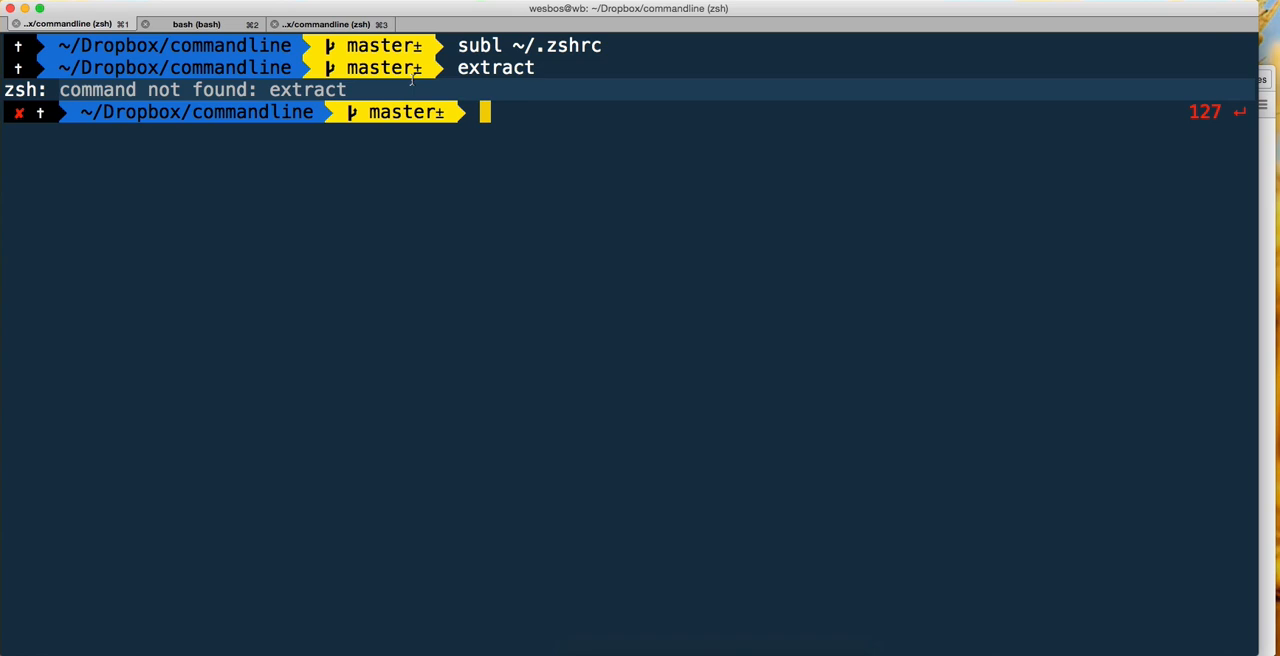
mouse_move(299, 174)
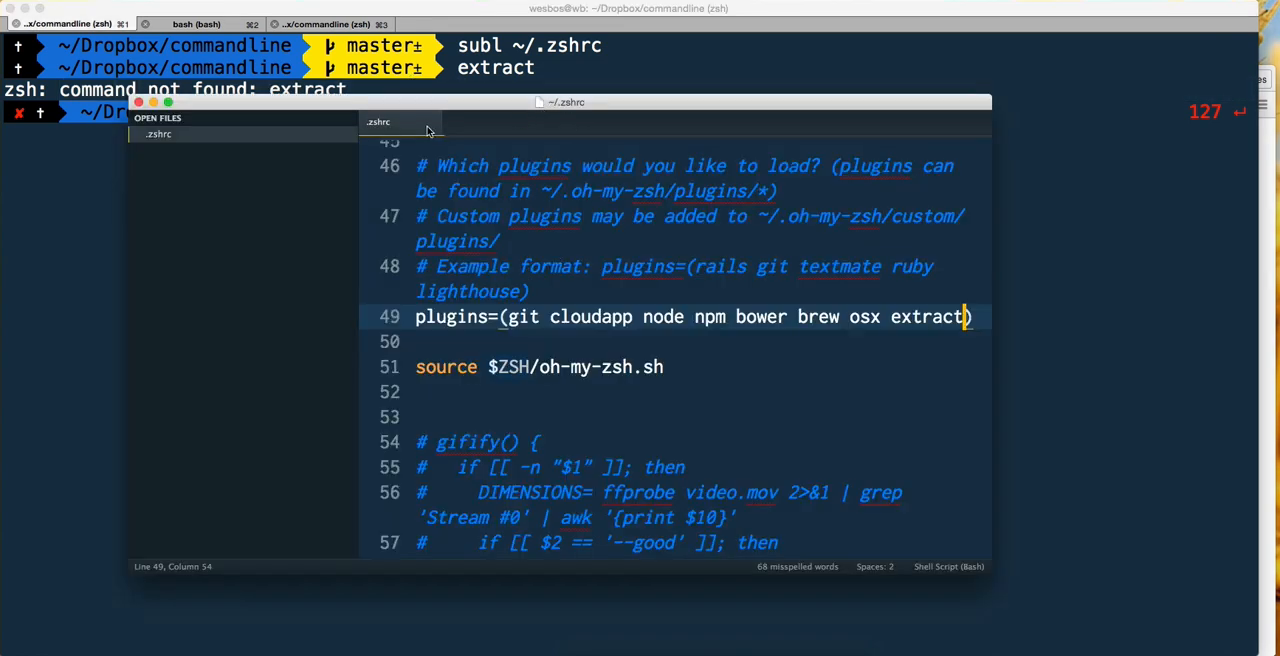
mouse_move(387, 128)
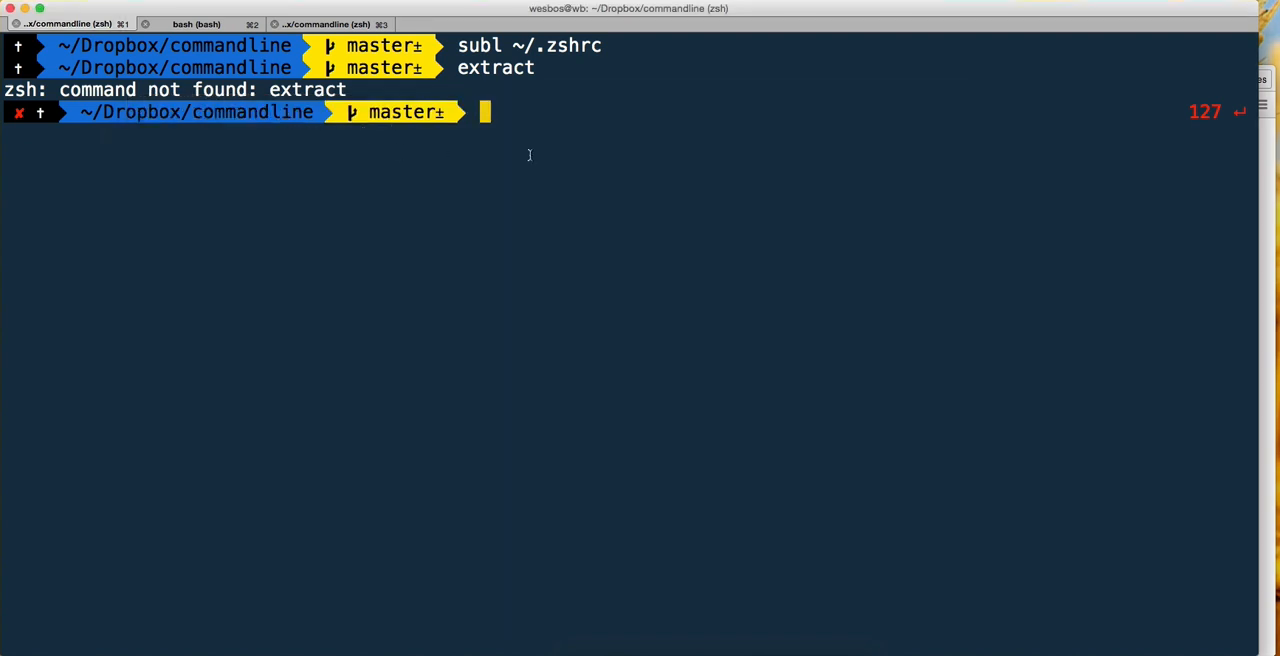
- Run source ~/.zshrc to reload the zsh configuration
text(source)
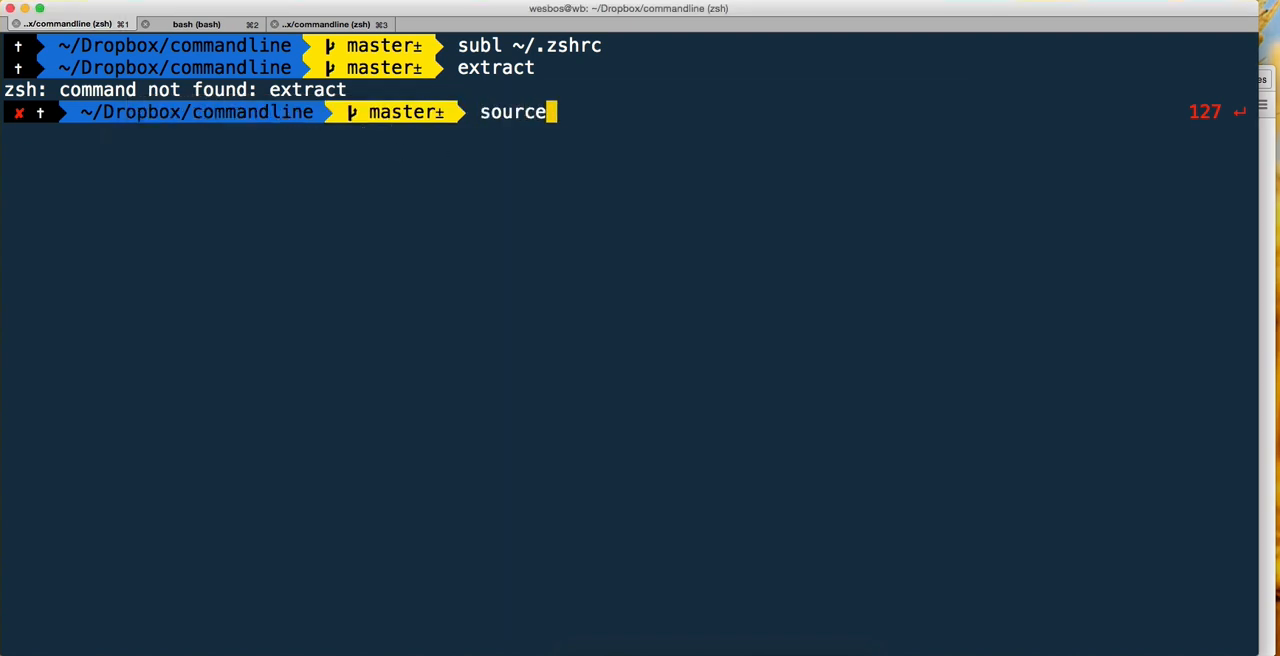
text(~/.zs)
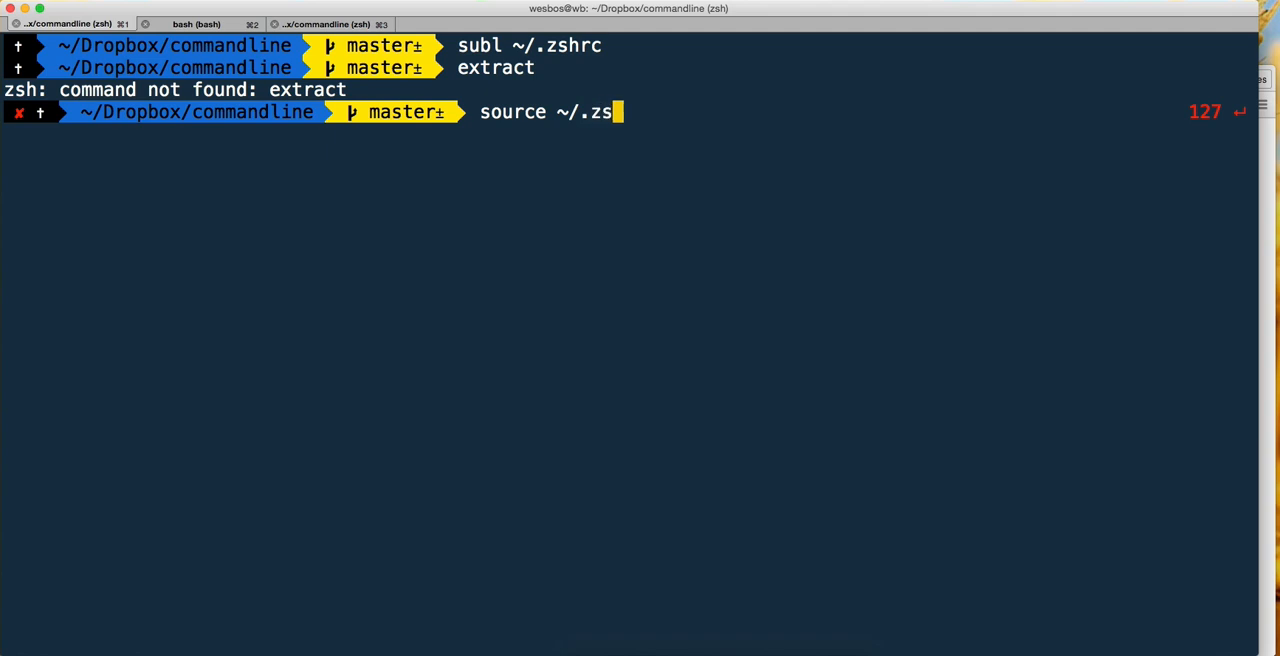
key(Return)
text(ll)
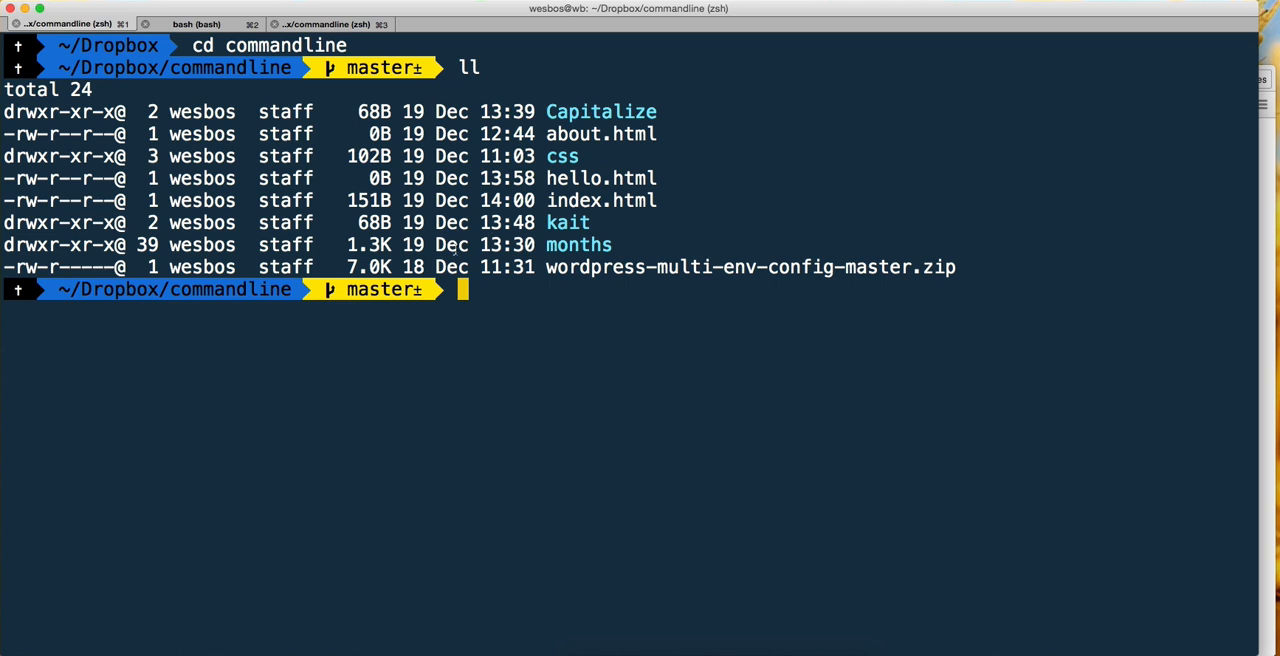
- Run extract to show its usage and remove-archive option
double_click(750, 267)
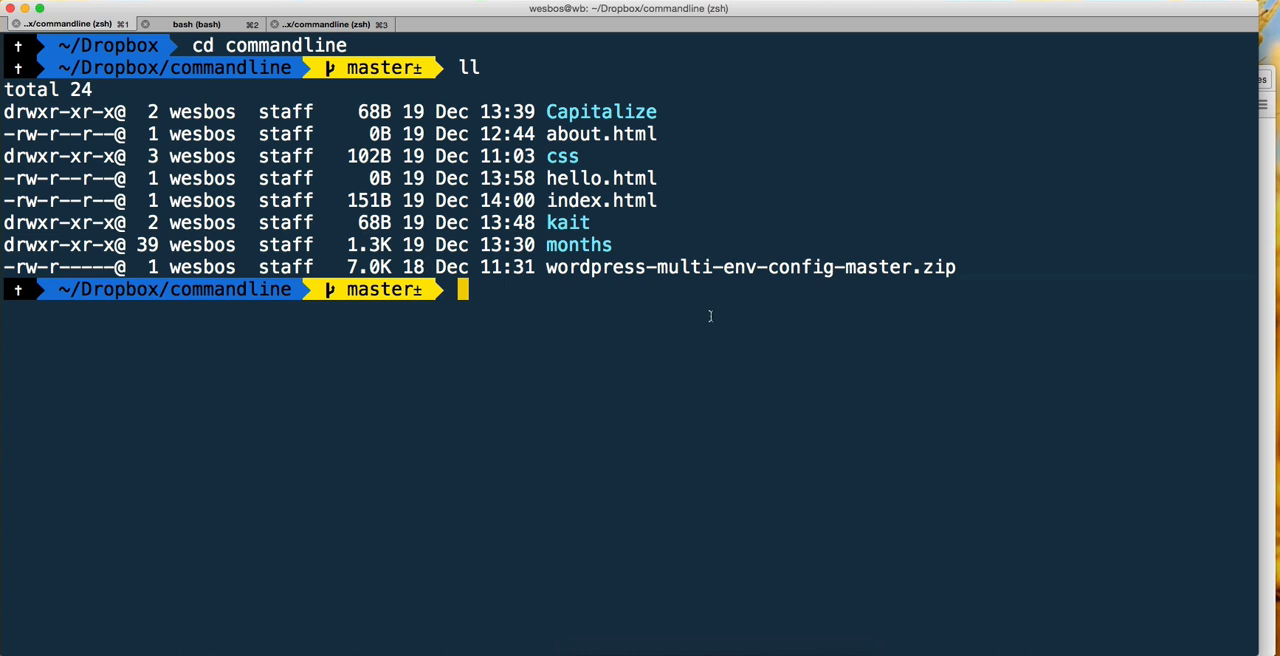
mouse_move(605, 387)
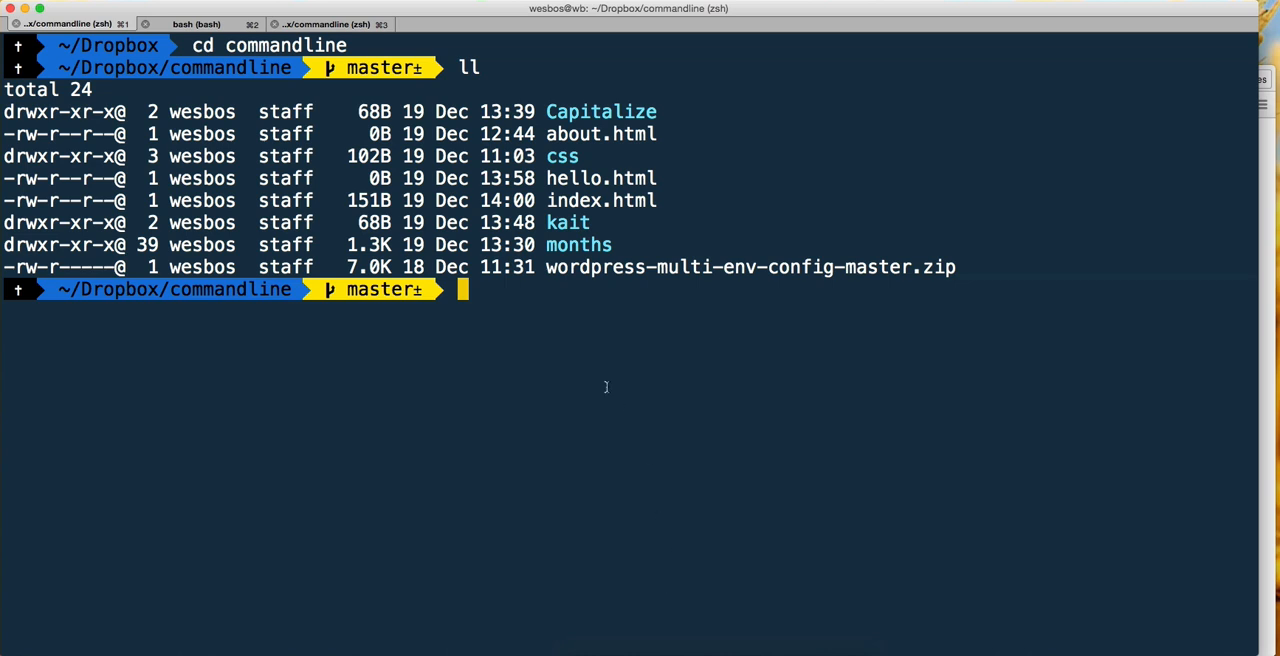
text(extract)
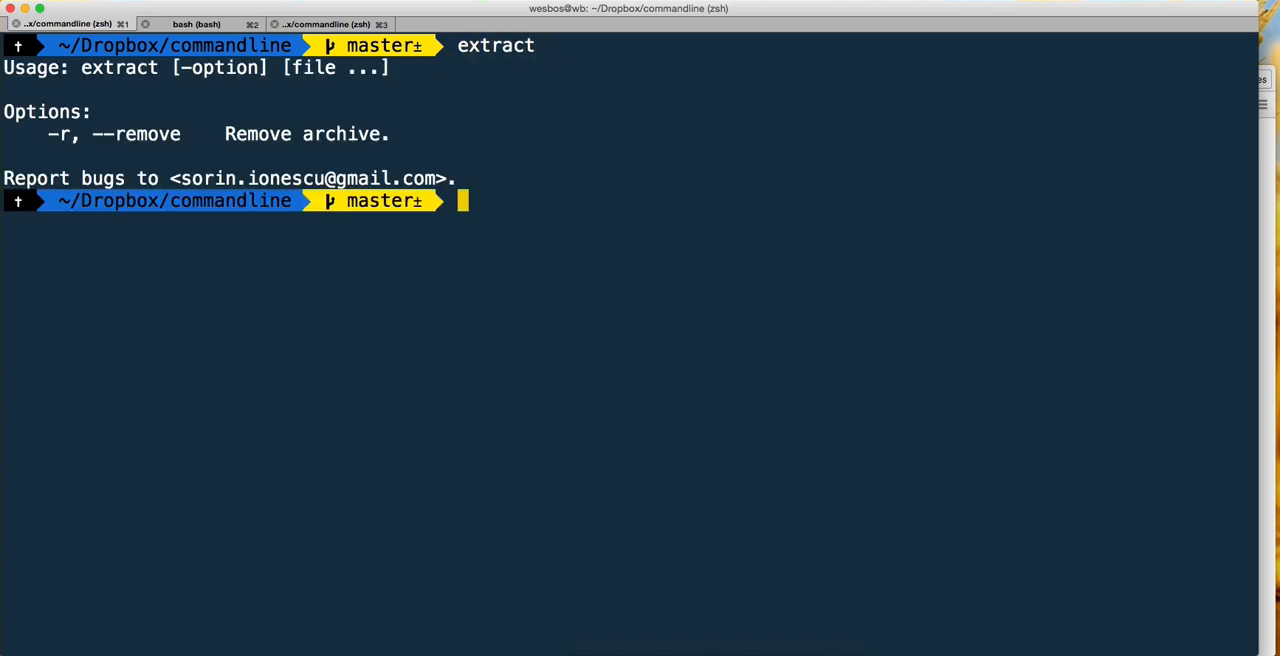
mouse_move(471, 176)
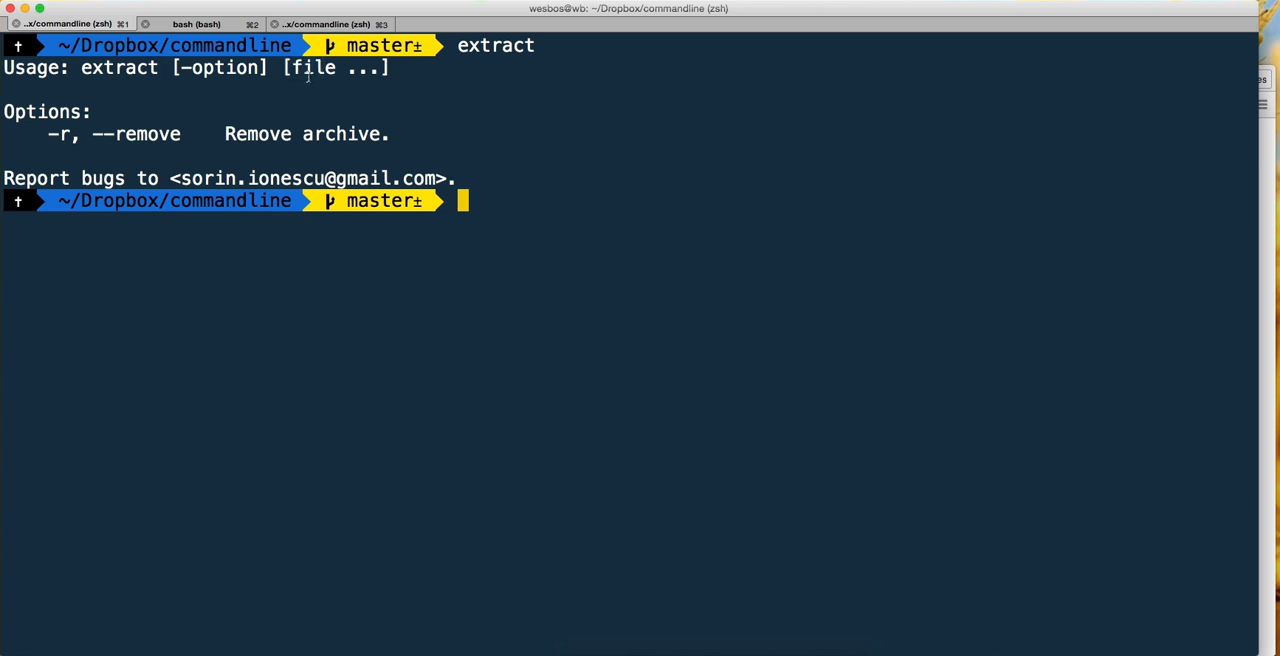
- Extract wordpress-multi-env-config-master.zip, tab-completing the command and archive name
text(e)
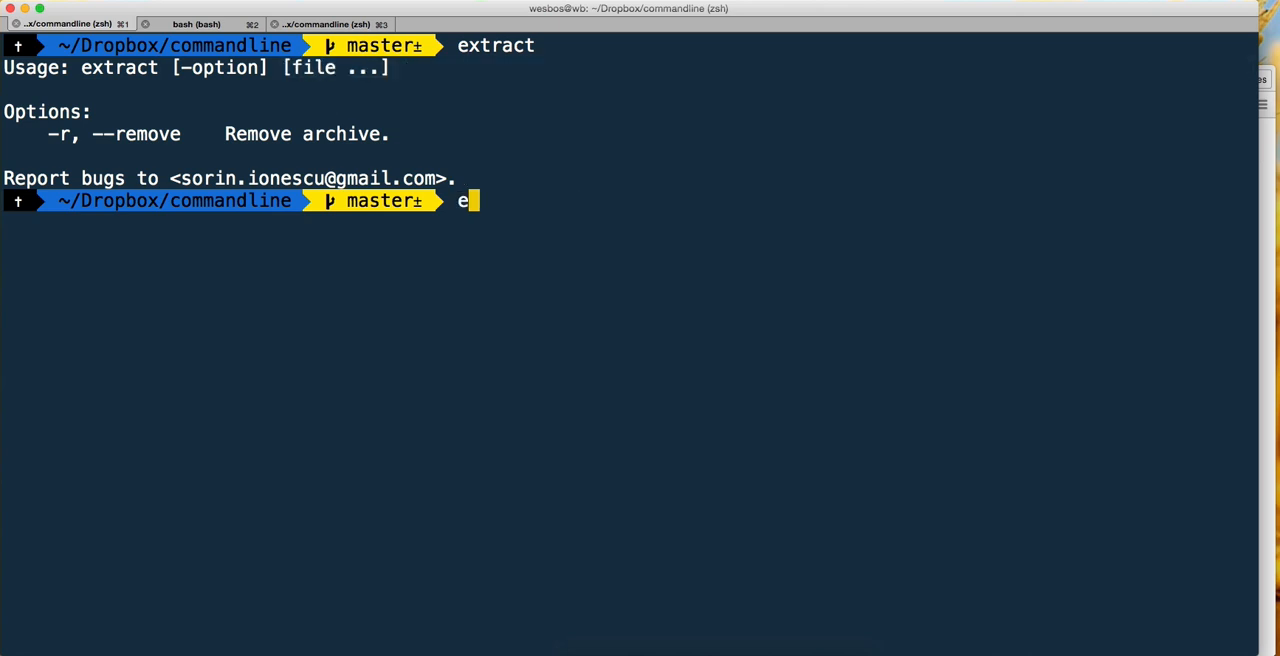
key(Tab)
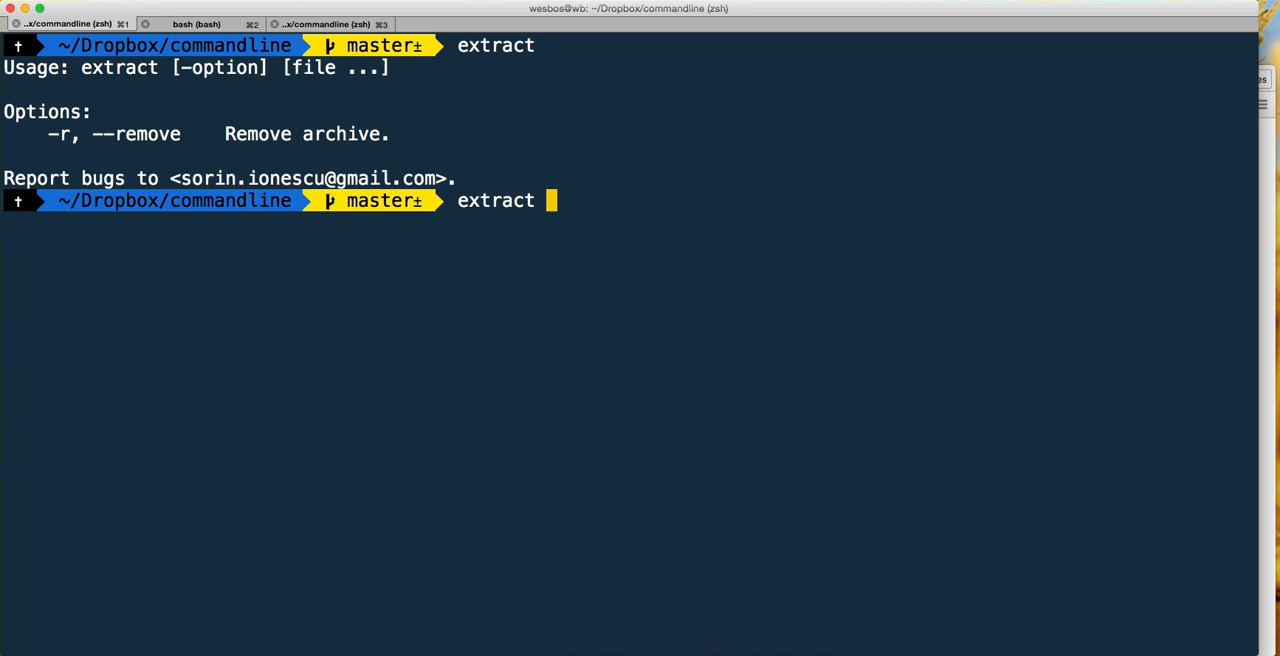
text(w)
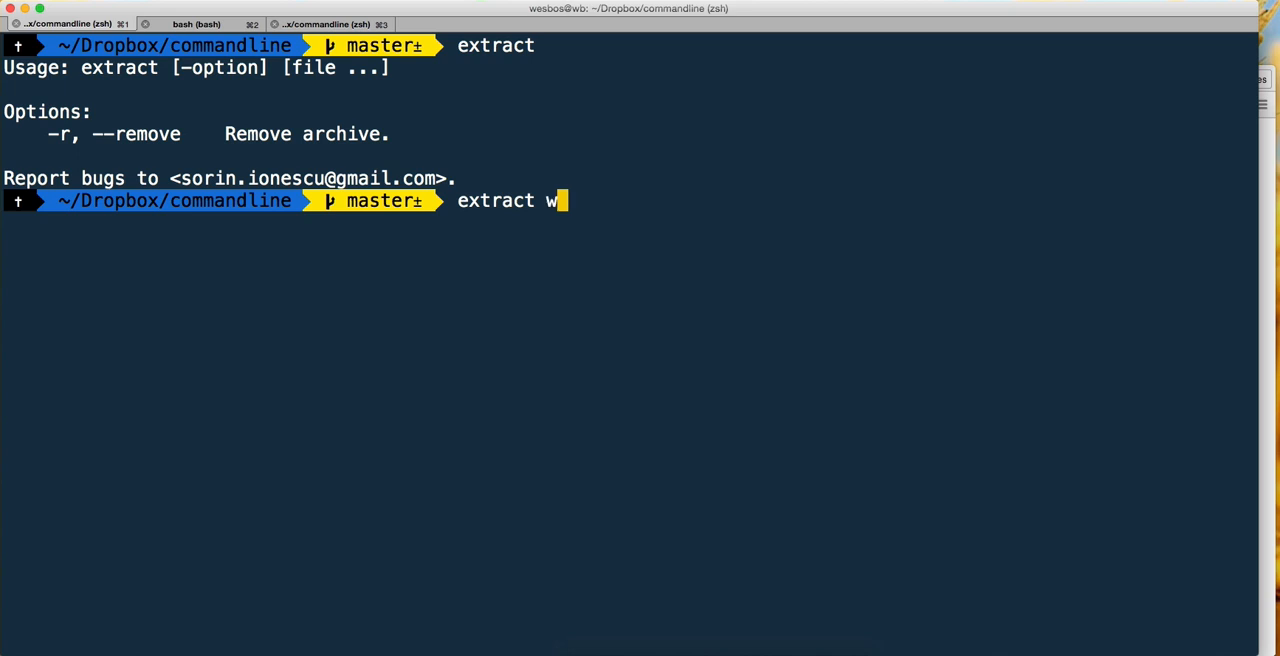
key(Backspace)
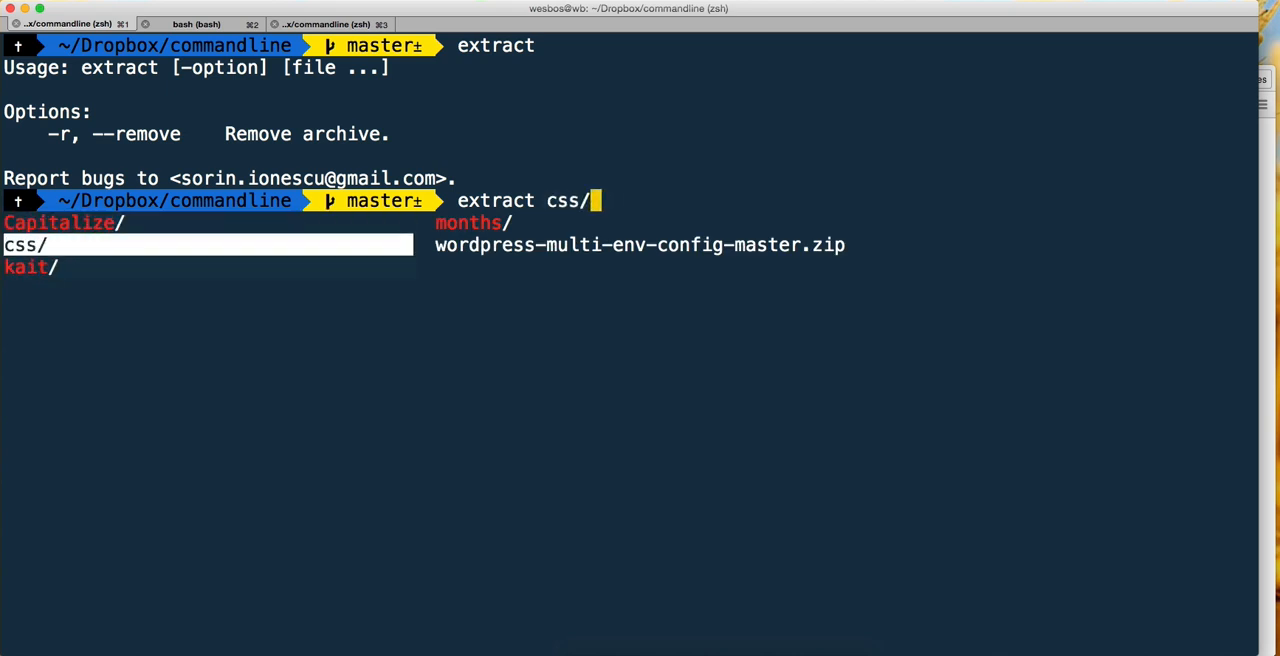
key(Tab)
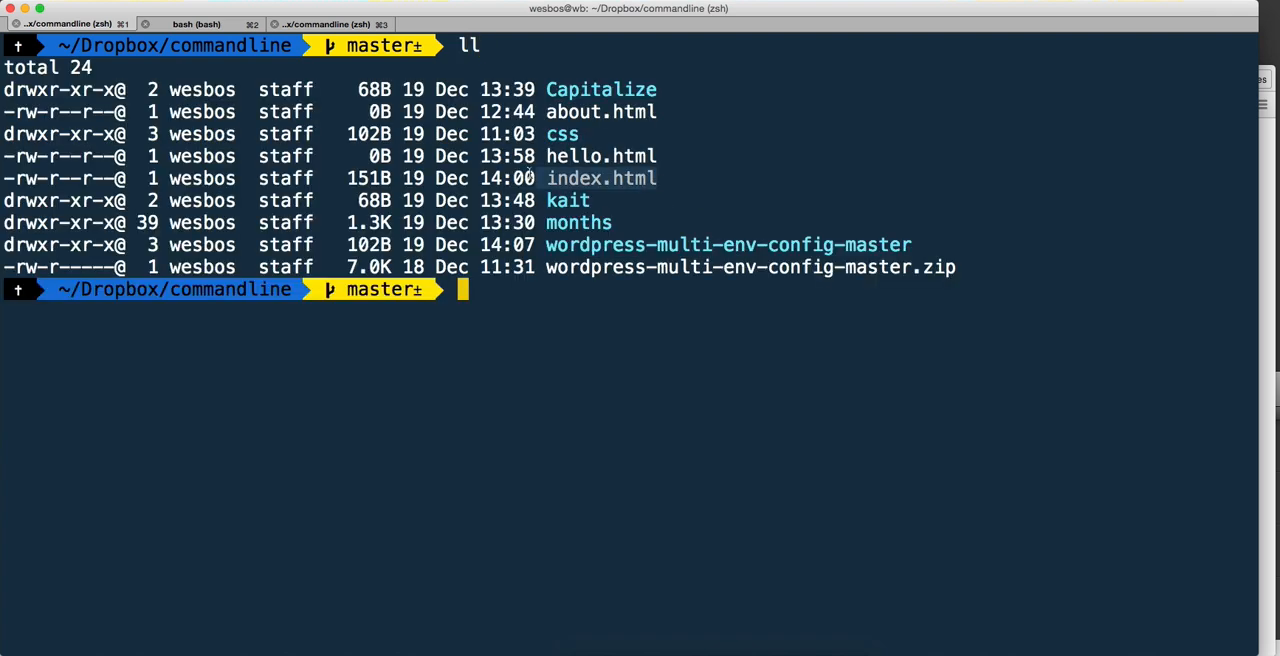
mouse_move(562, 353)
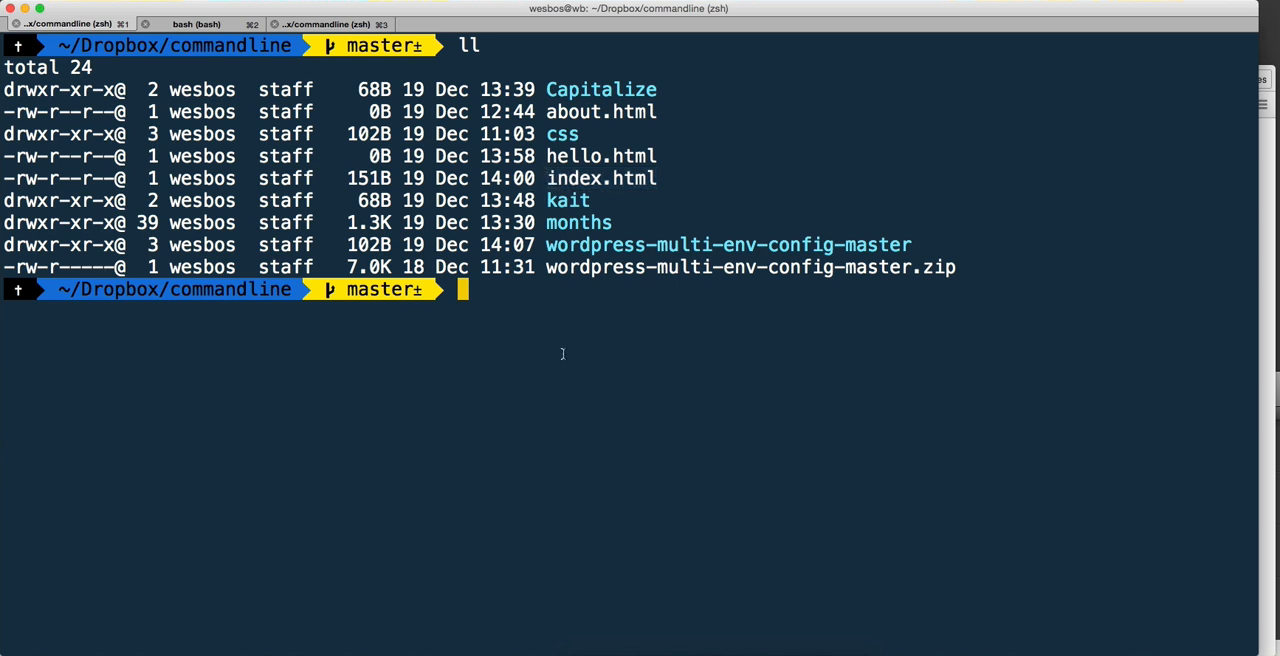
- Open the commandline folder in Finder with open . and open index.html
text(open .)
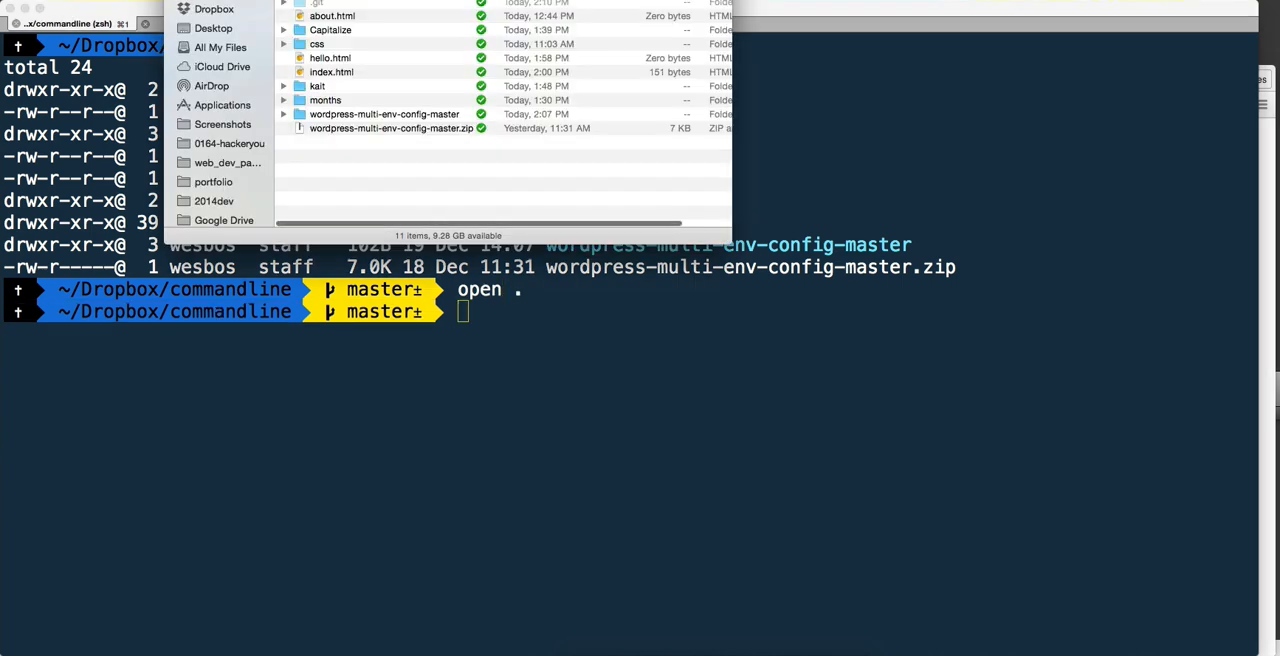
click(385, 357)
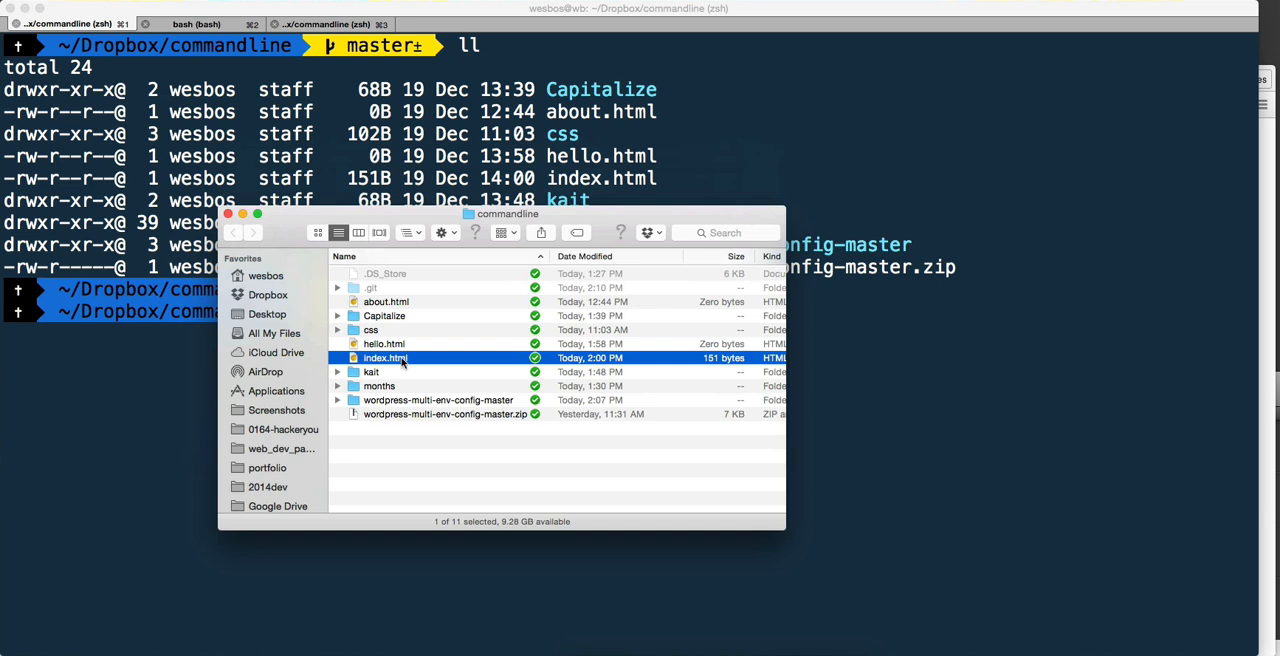
double_click(385, 357)
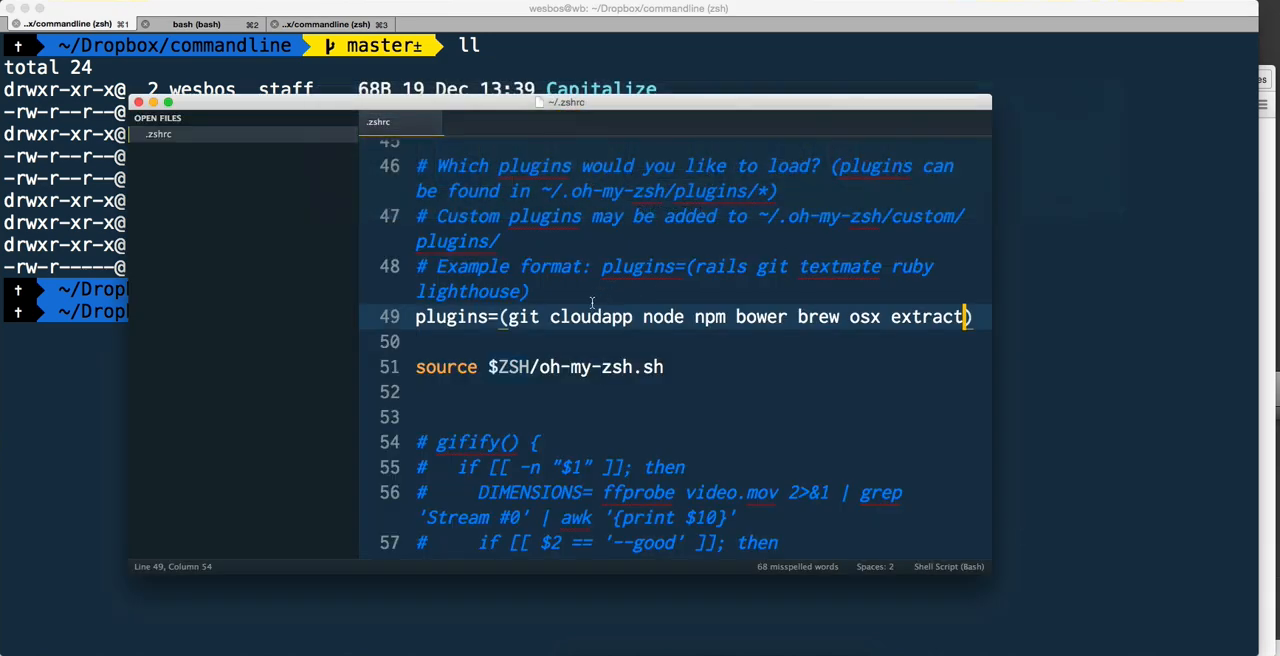
- Highlight cloudapp in the .zshrc plugins line
double_click(590, 317)
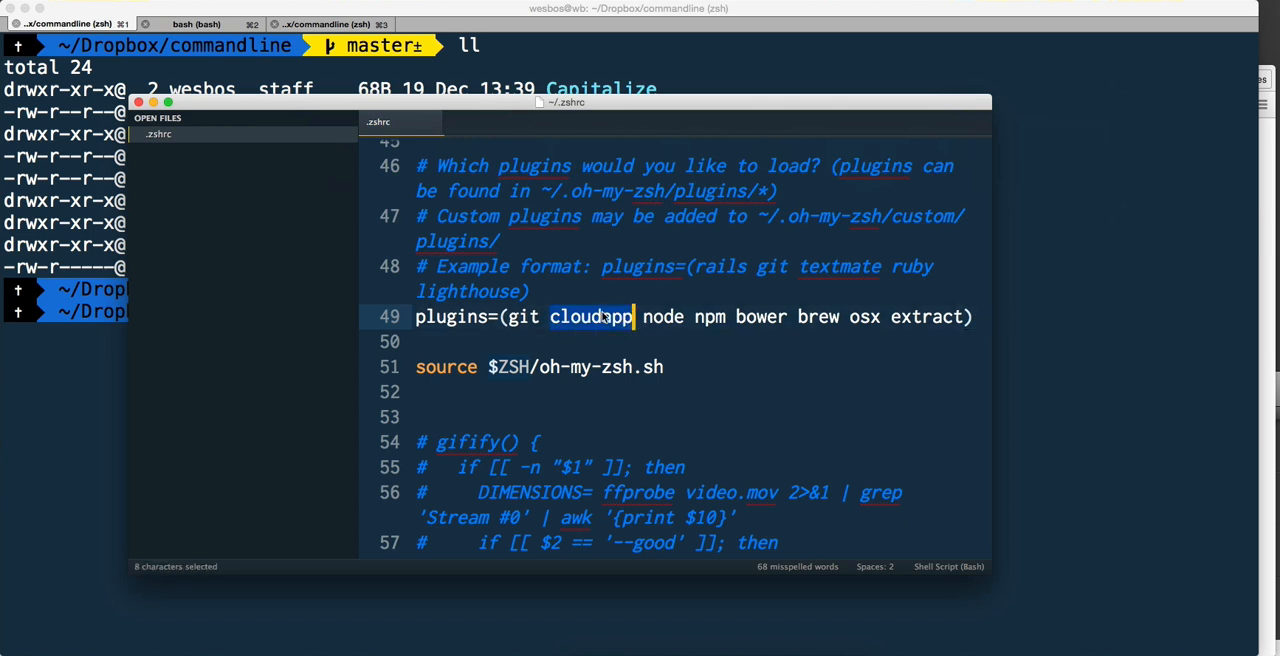
mouse_move(117, 311)
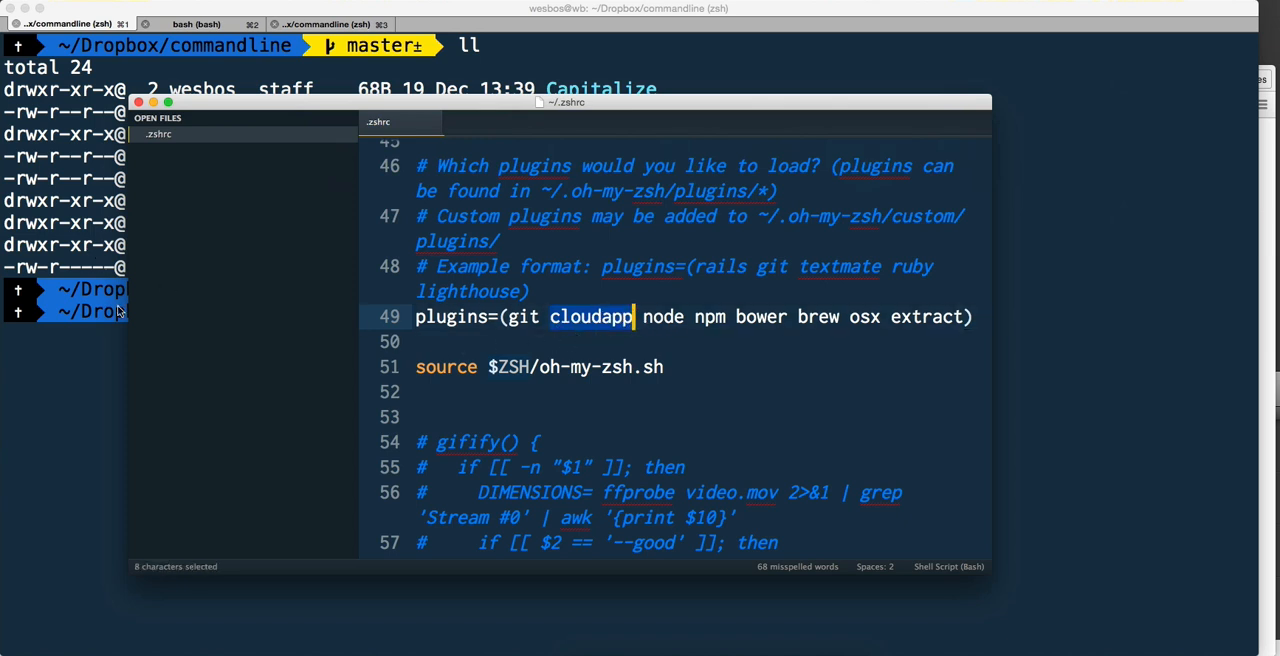
mouse_move(588, 348)
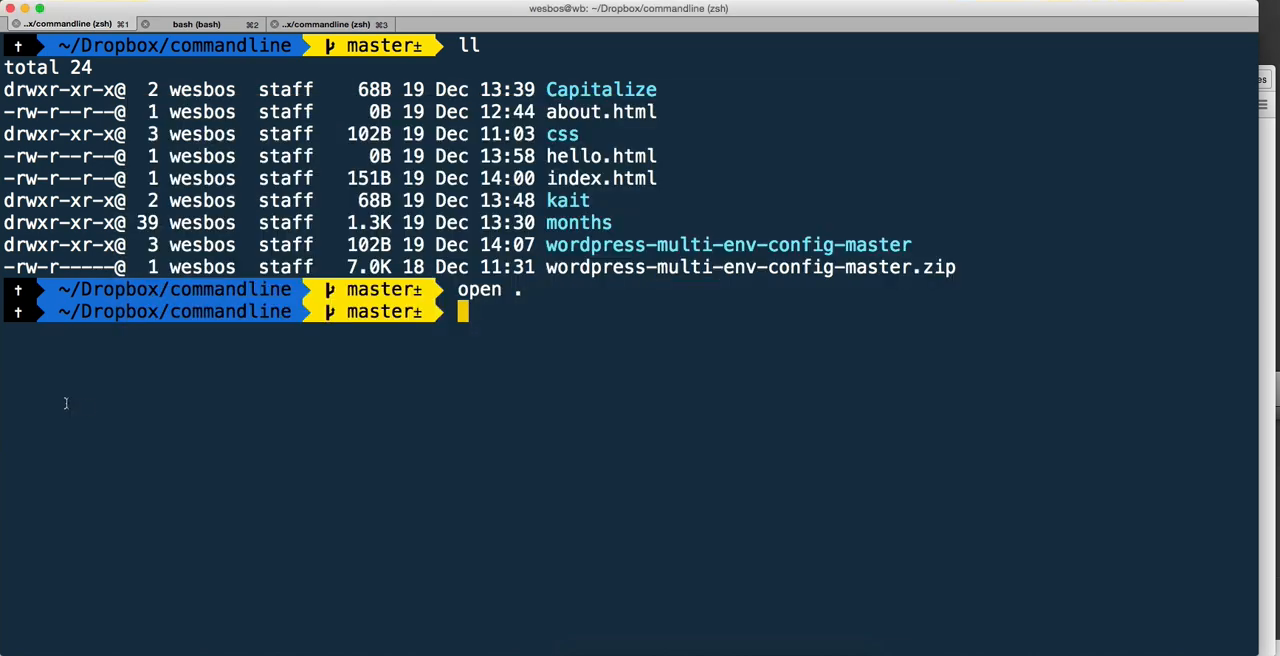
- Run 'cloudapp index.html' to upload the page and get its share link
text(cloudapp)
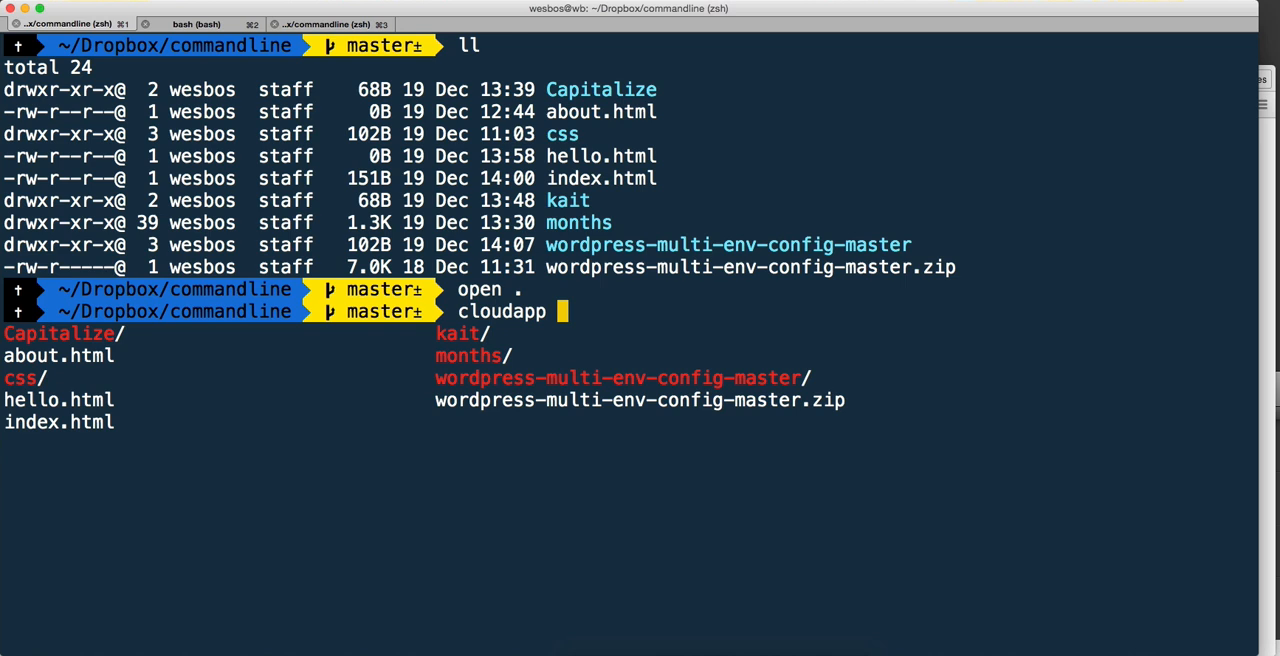
text(index.html)
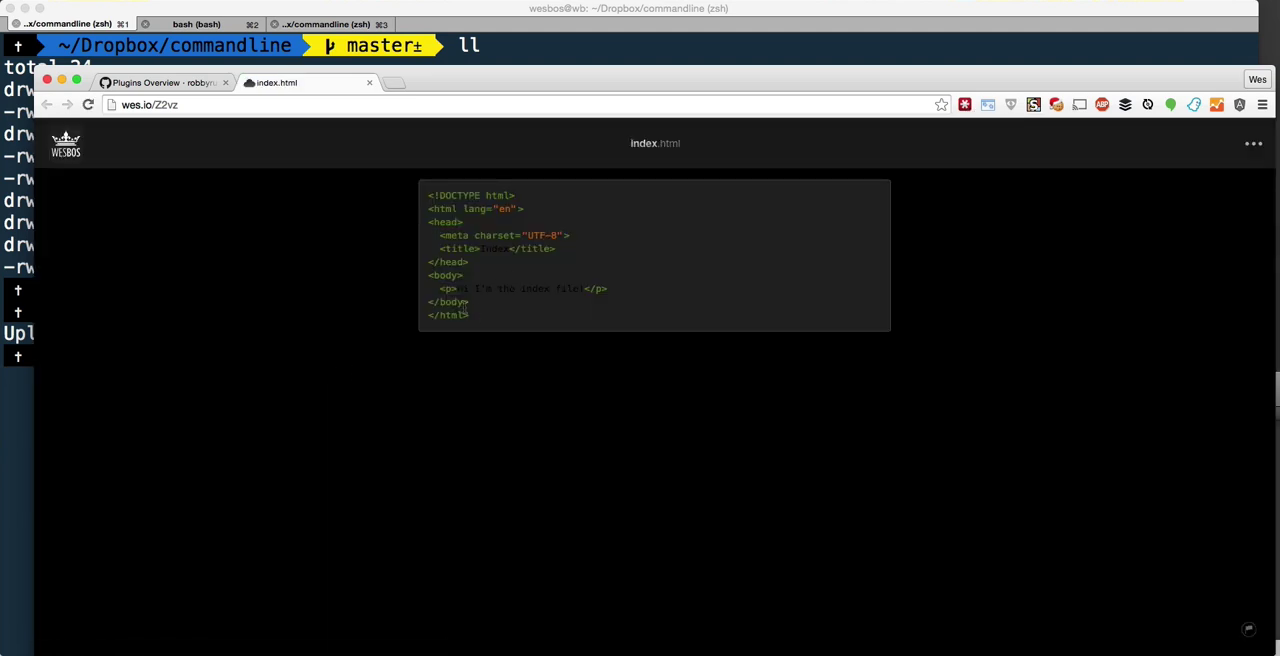
mouse_move(602, 387)
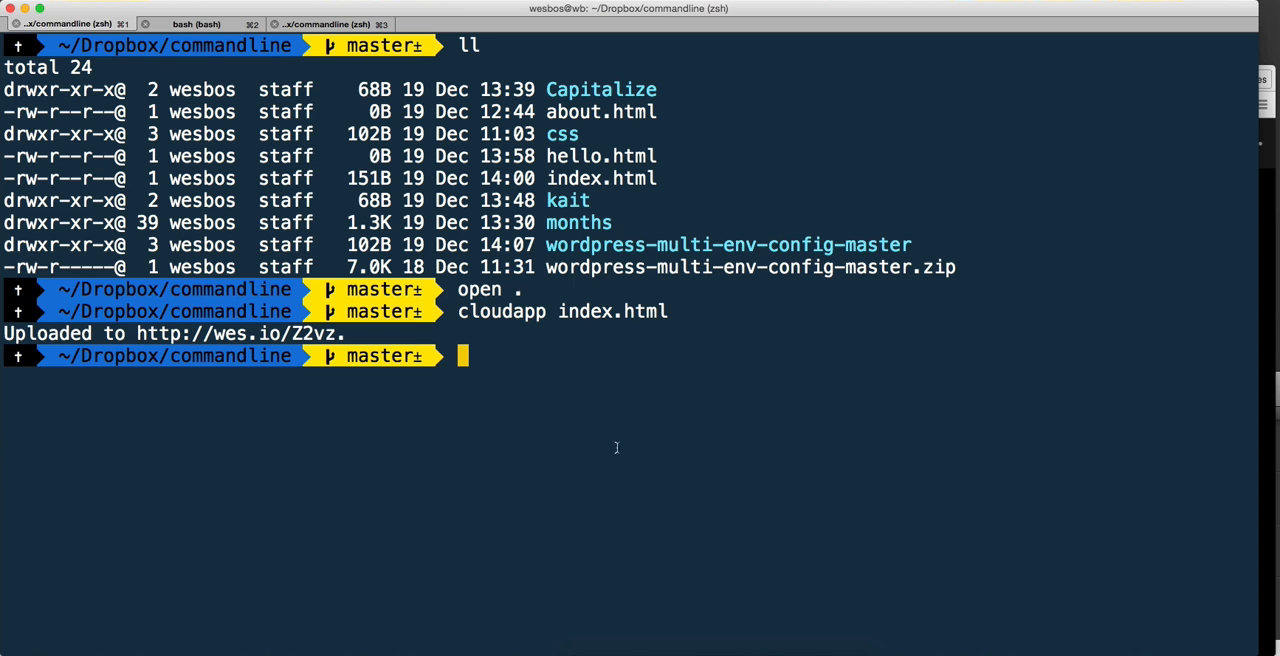
mouse_move(615, 474)
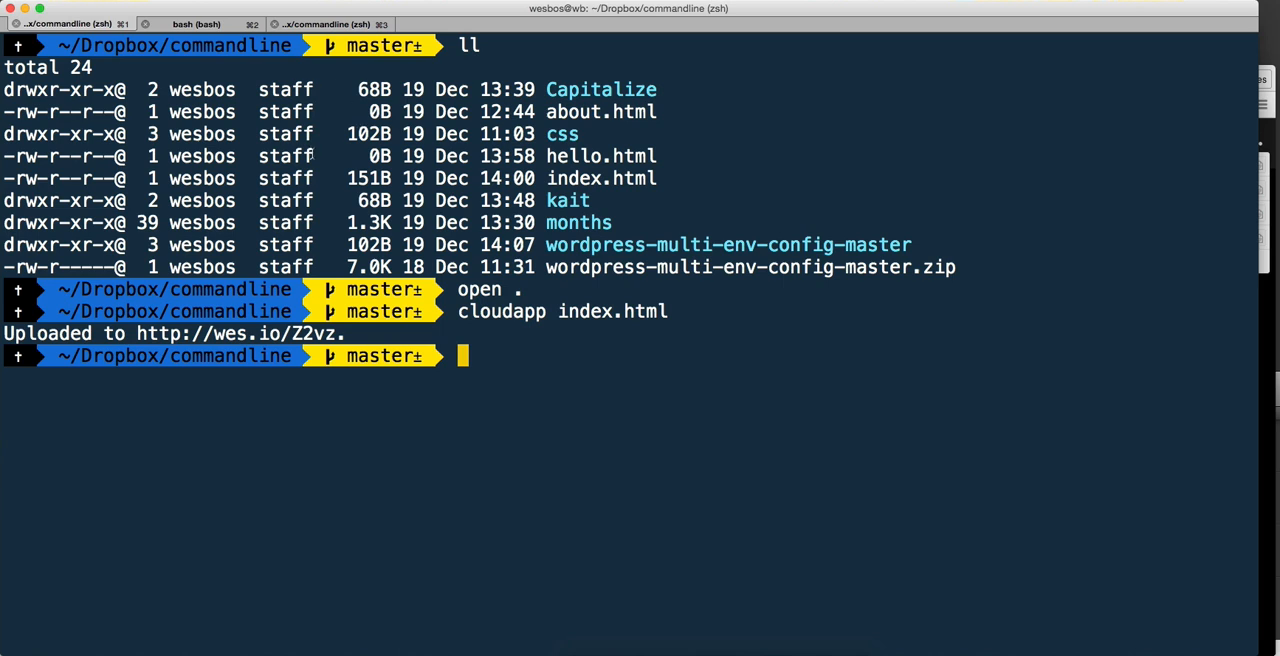
mouse_move(428, 384)
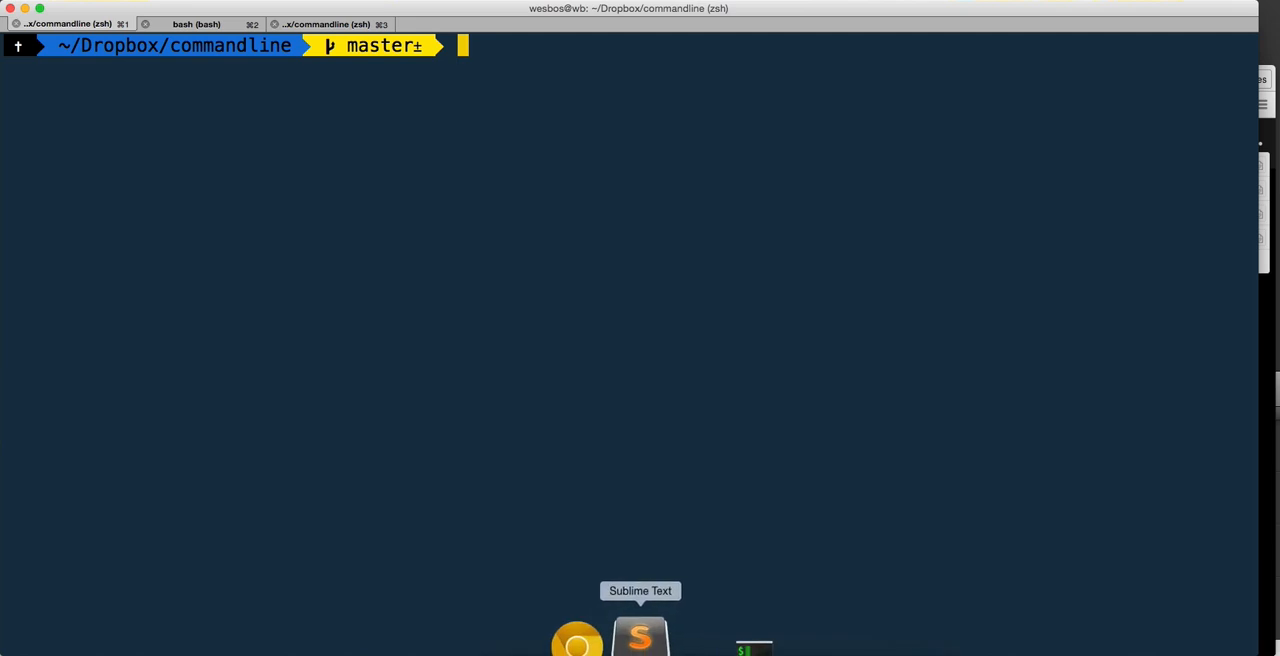
click(640, 645)
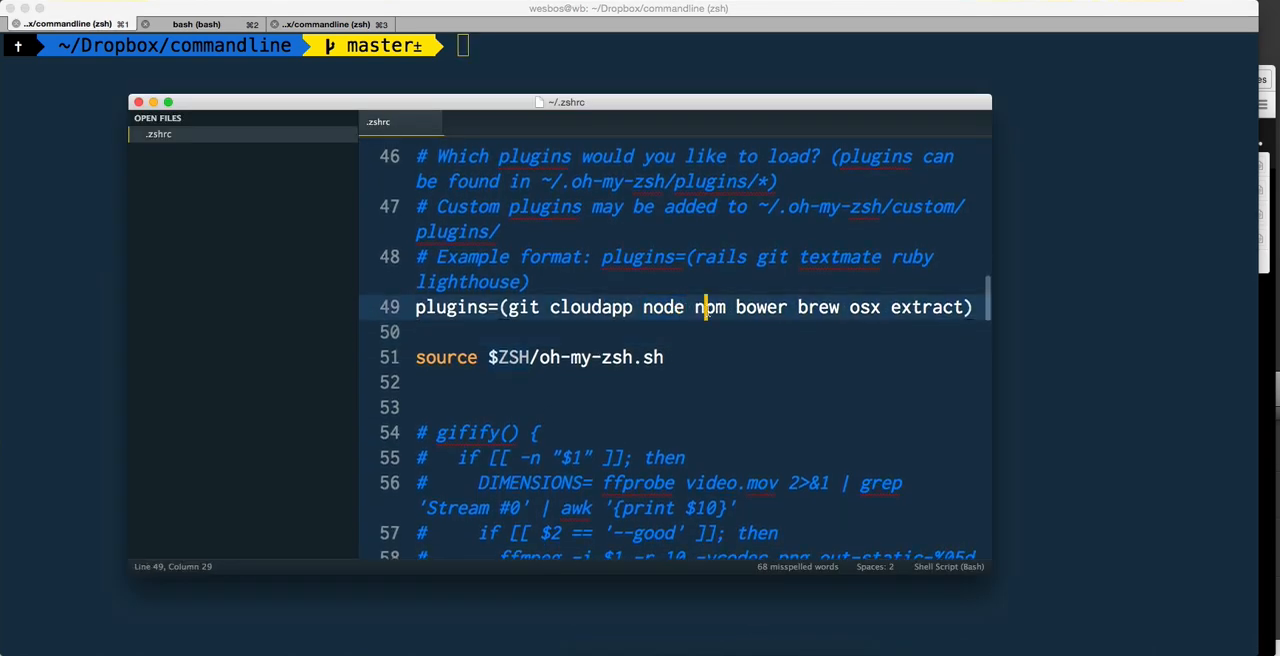
double_click(710, 309)
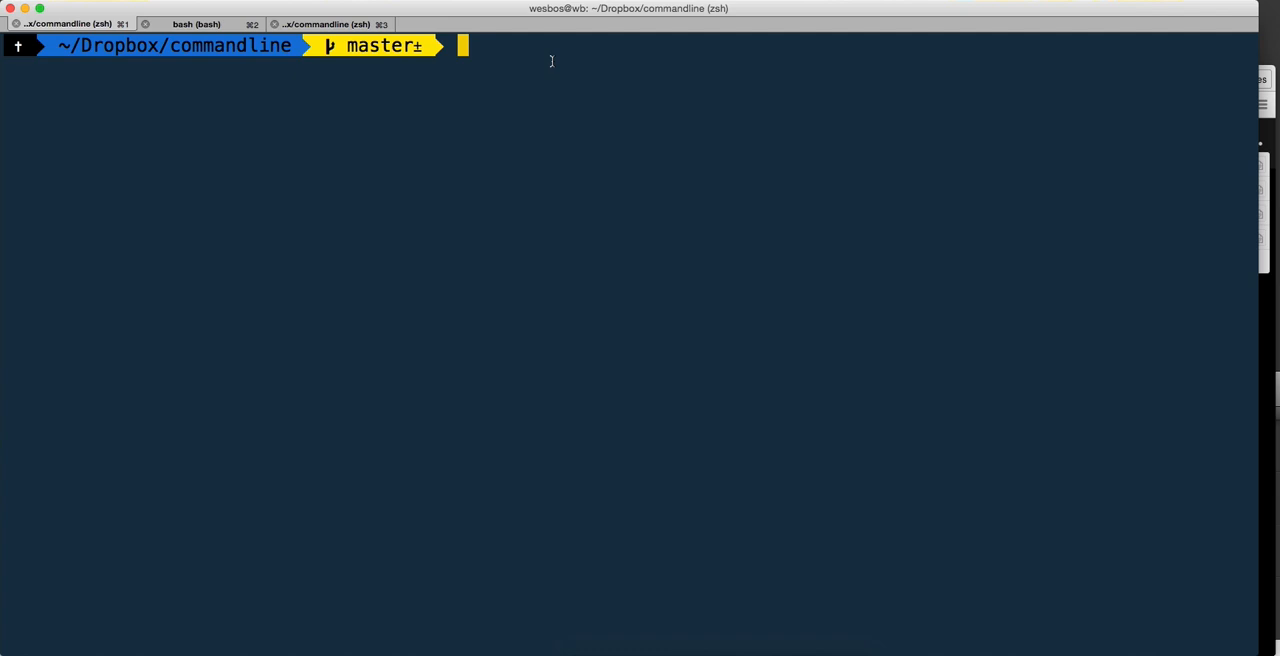
- Tab-complete git subcommands, declining the 128-item listing, and browse the subcommand menu
text(git)
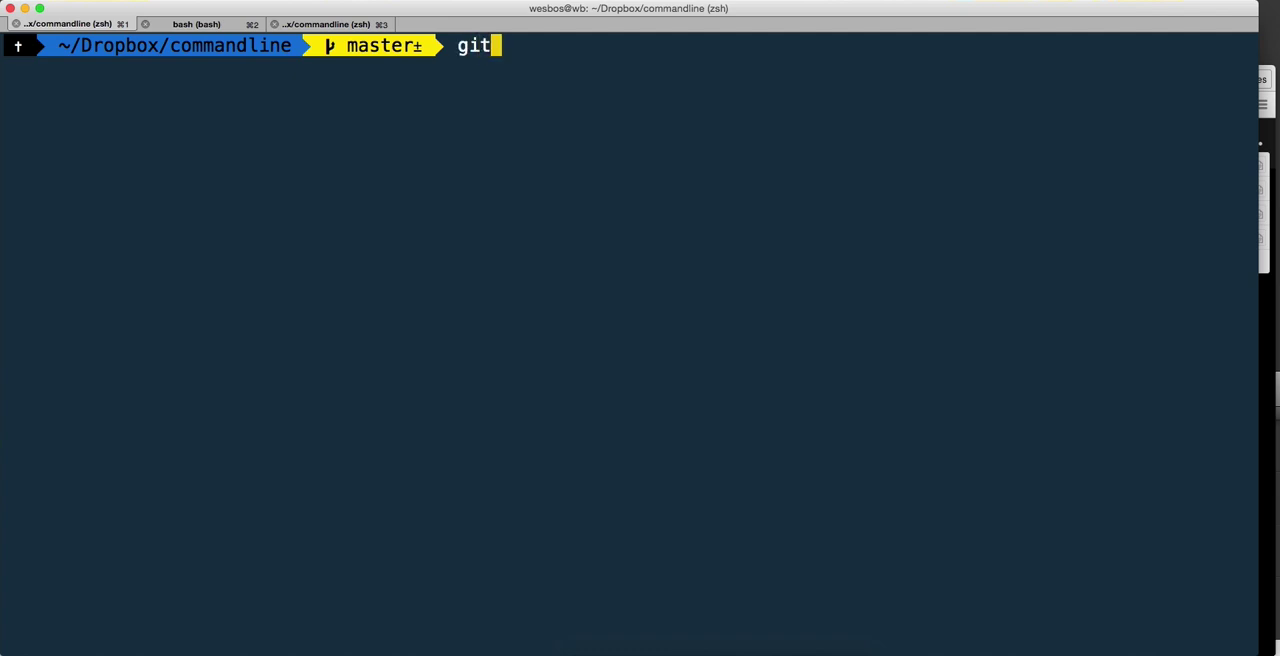
key(Tab)
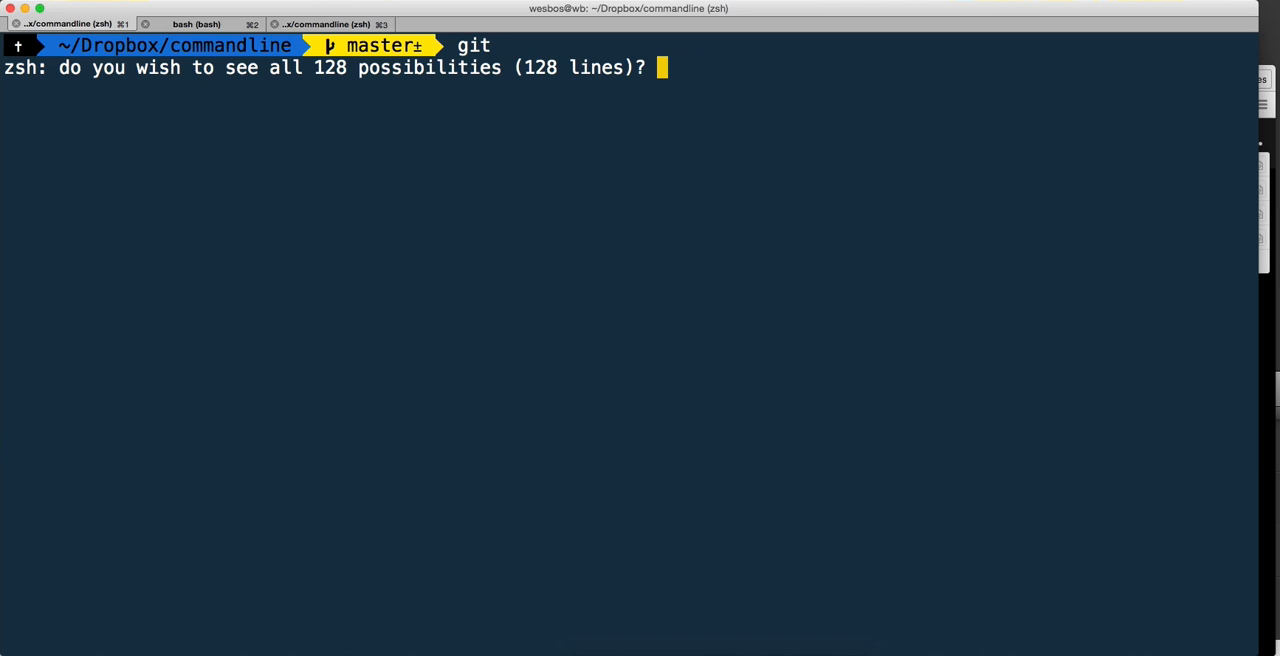
key(n)
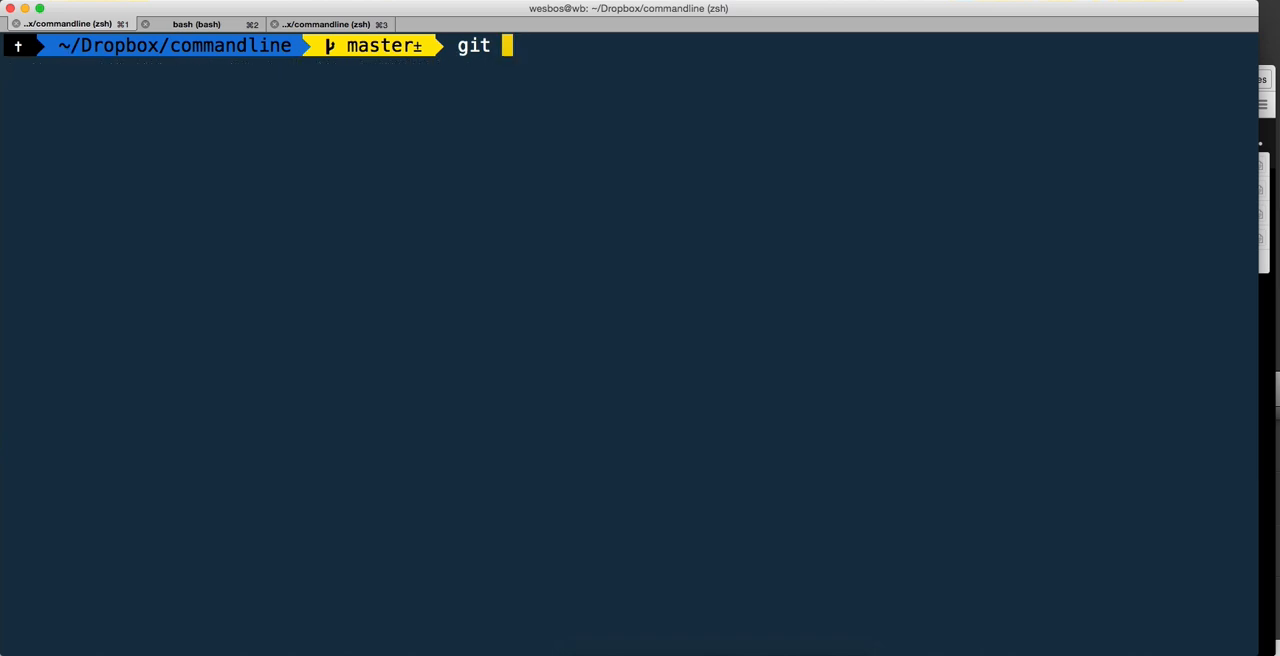
text(add)
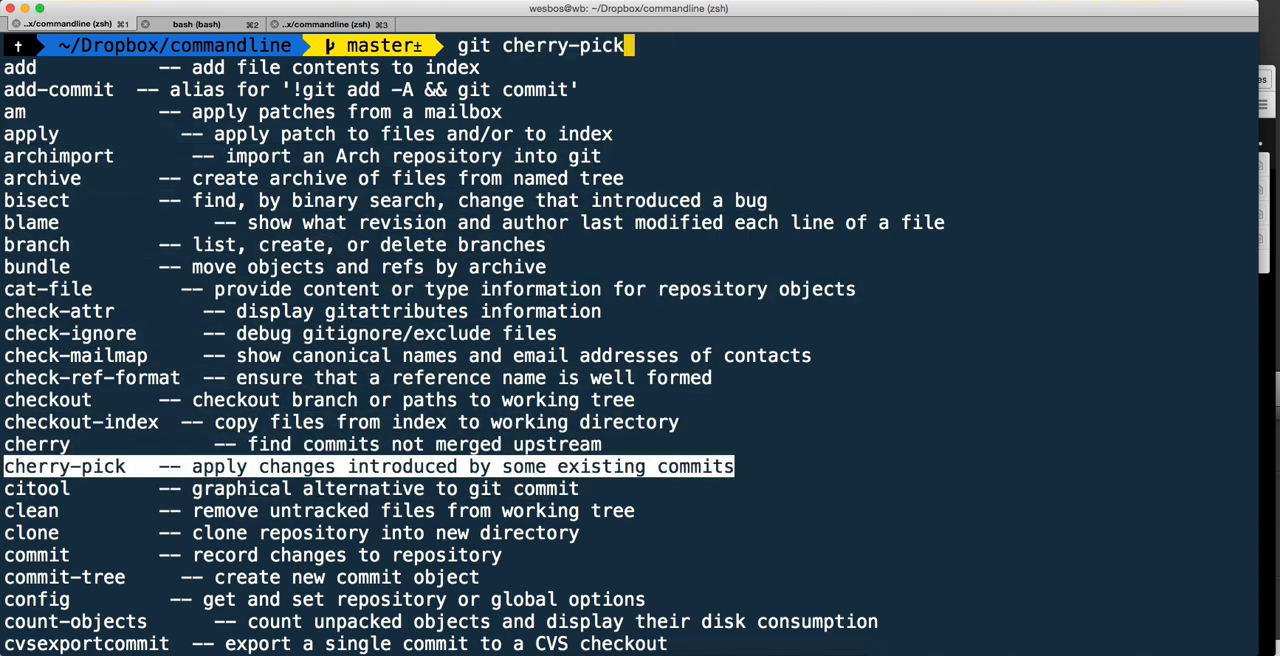
mouse_move(498, 485)
text(git diff)
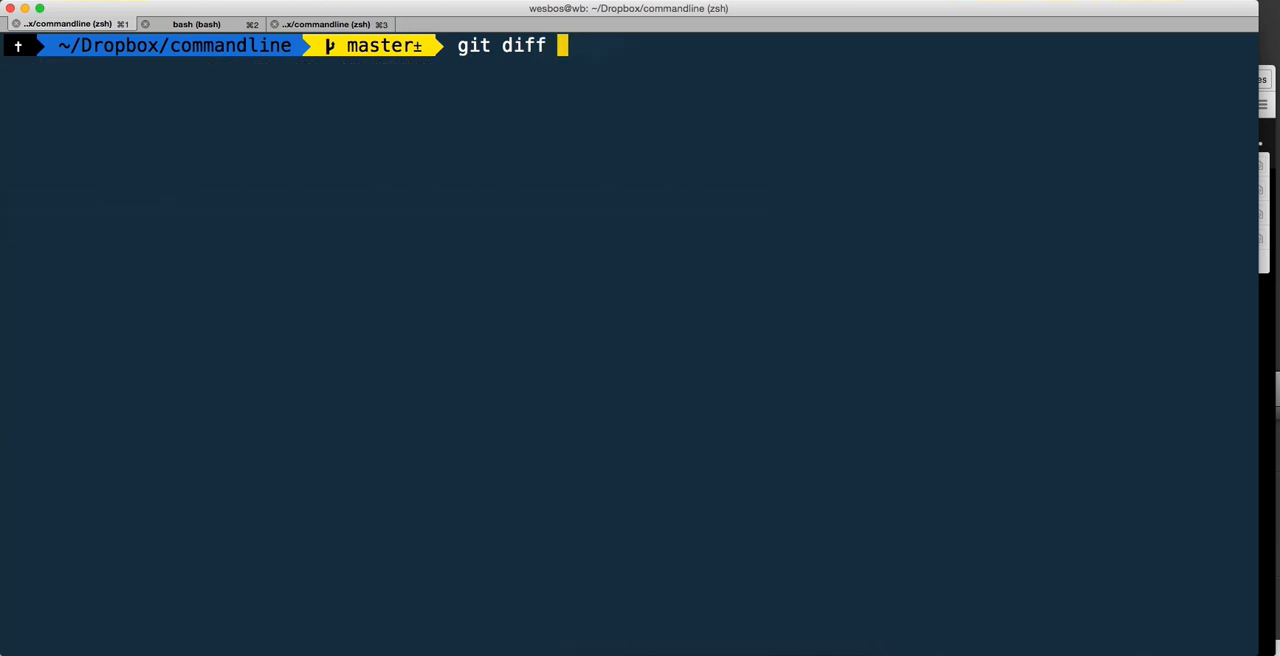
- Clear the git command line and Tab through npm subcommand completions
key(Backspace)
text(npm)
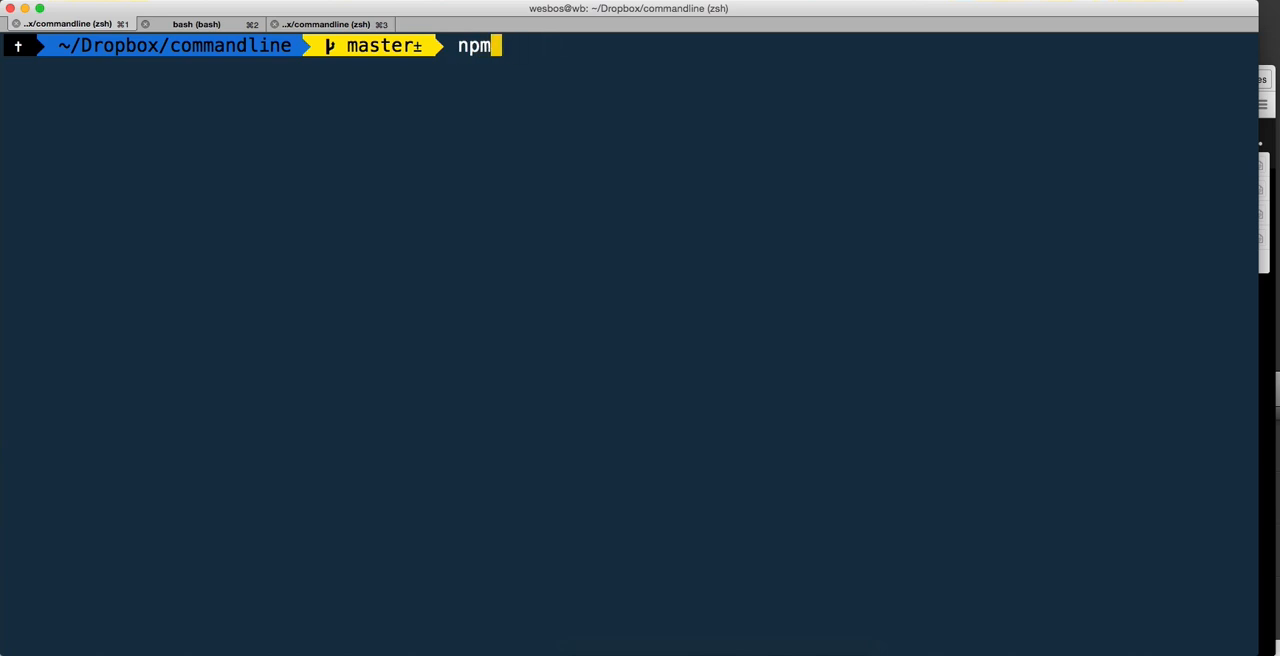
key(Tab)
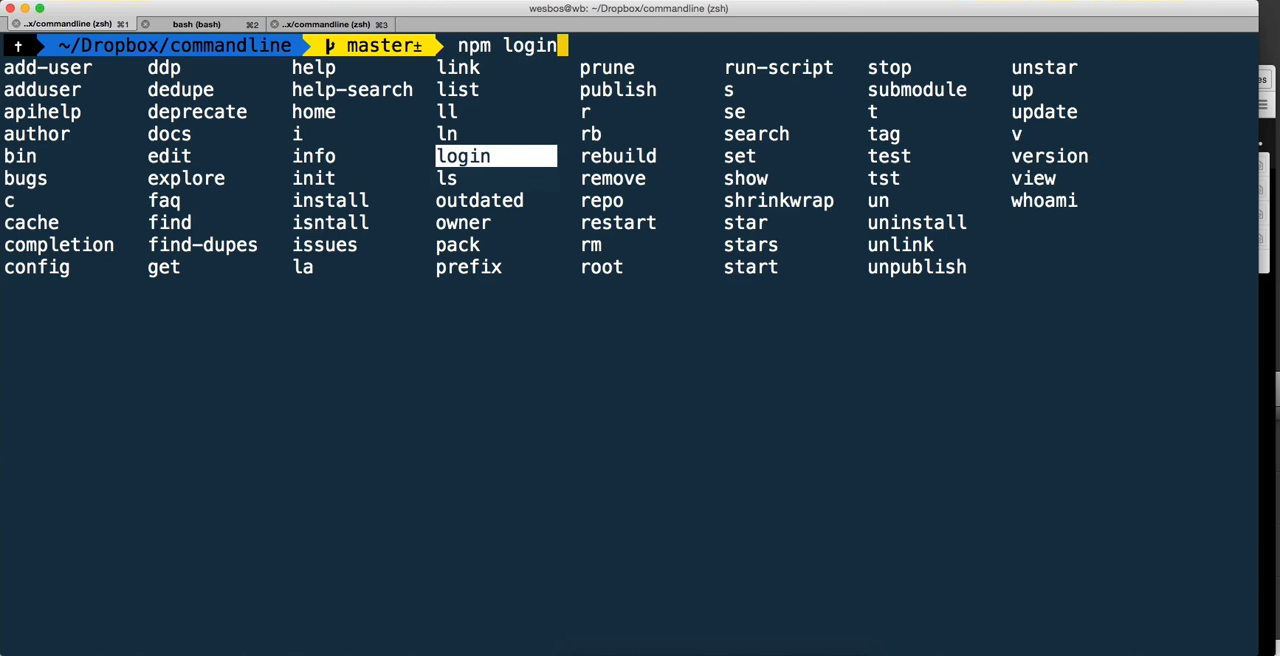
key(Tab)
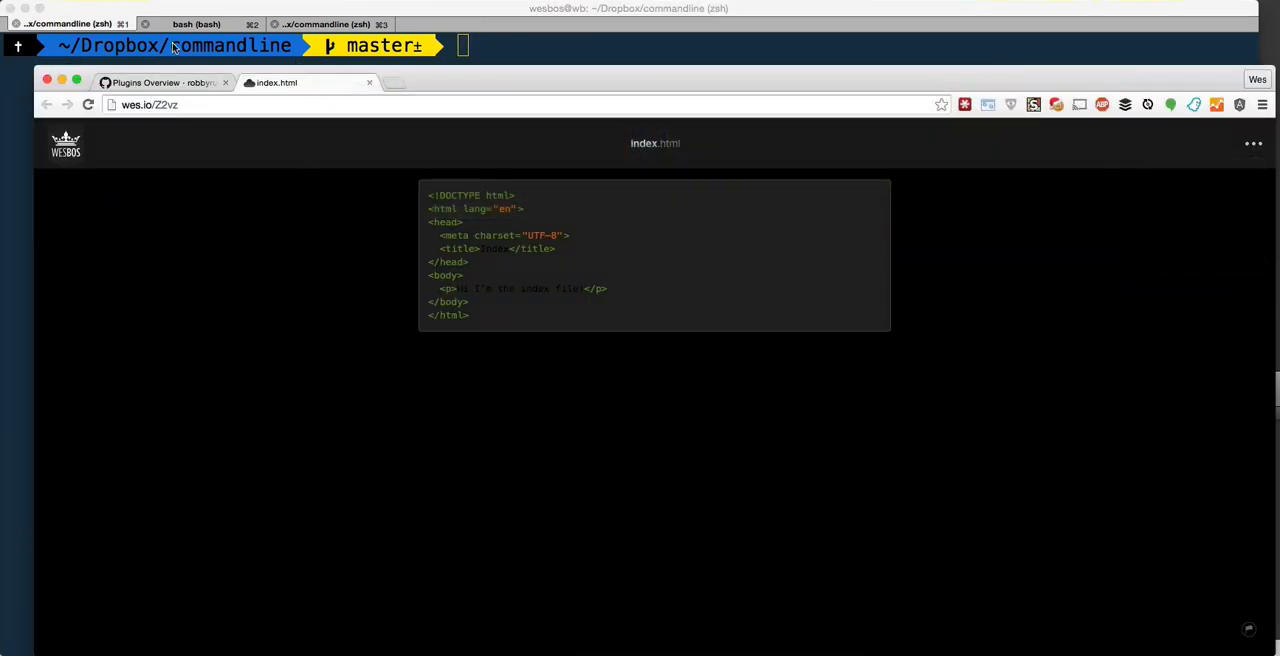
- Return to the oh-my-zsh Plugins Overview wiki and scroll into the plugin tables
click(160, 82)
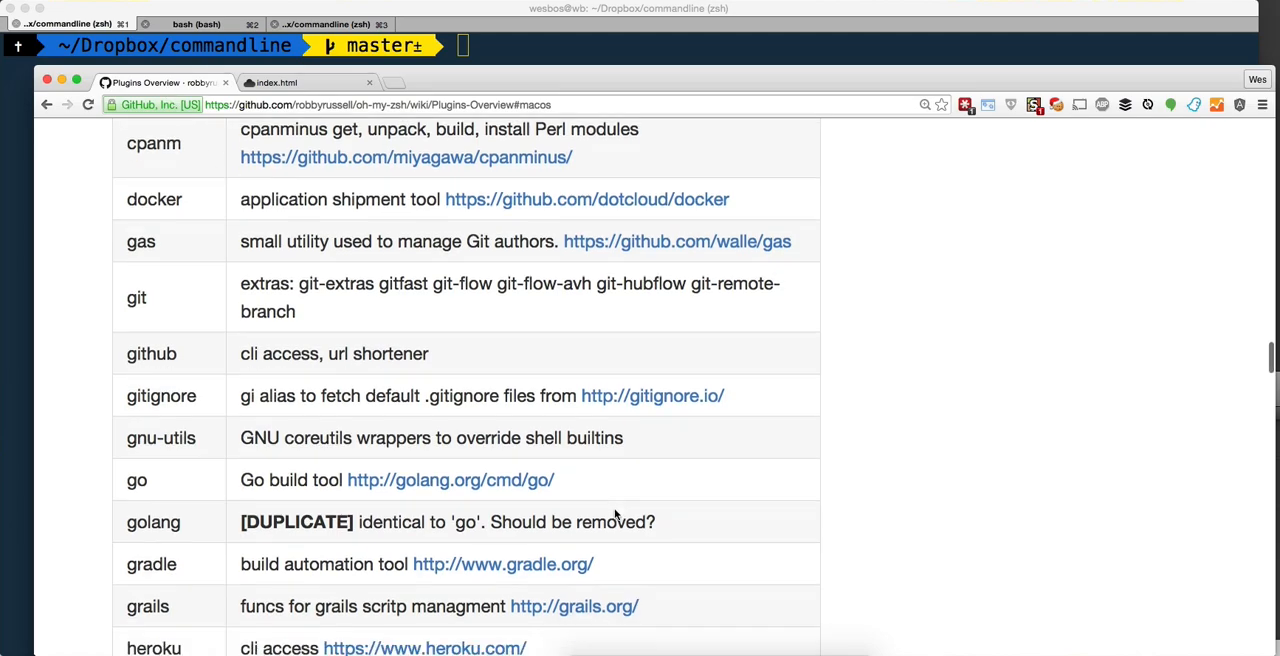
scroll(down, 3)
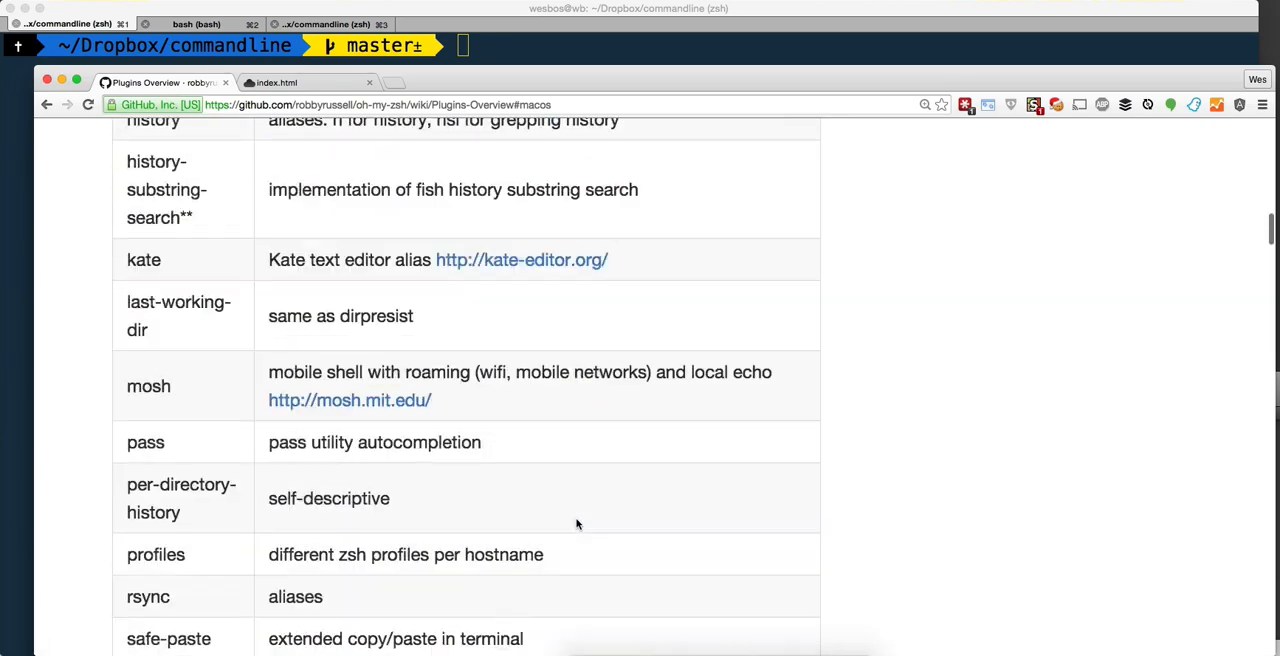
scroll(up, 3)
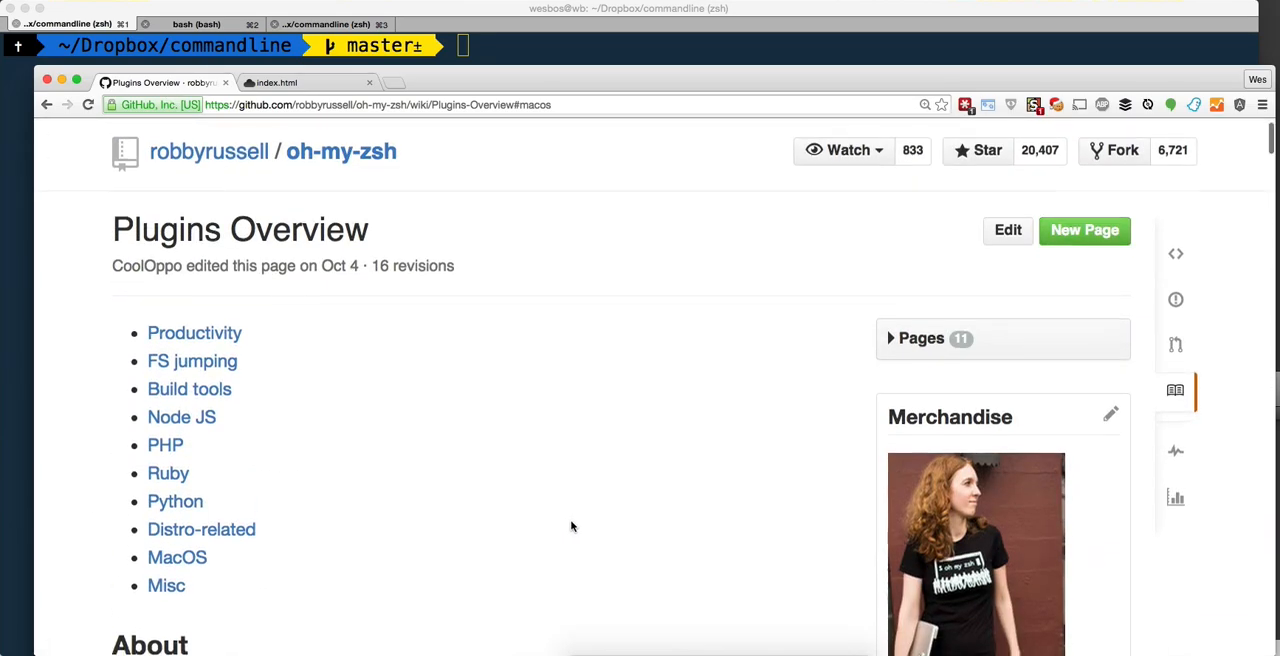
scroll(down, 3)
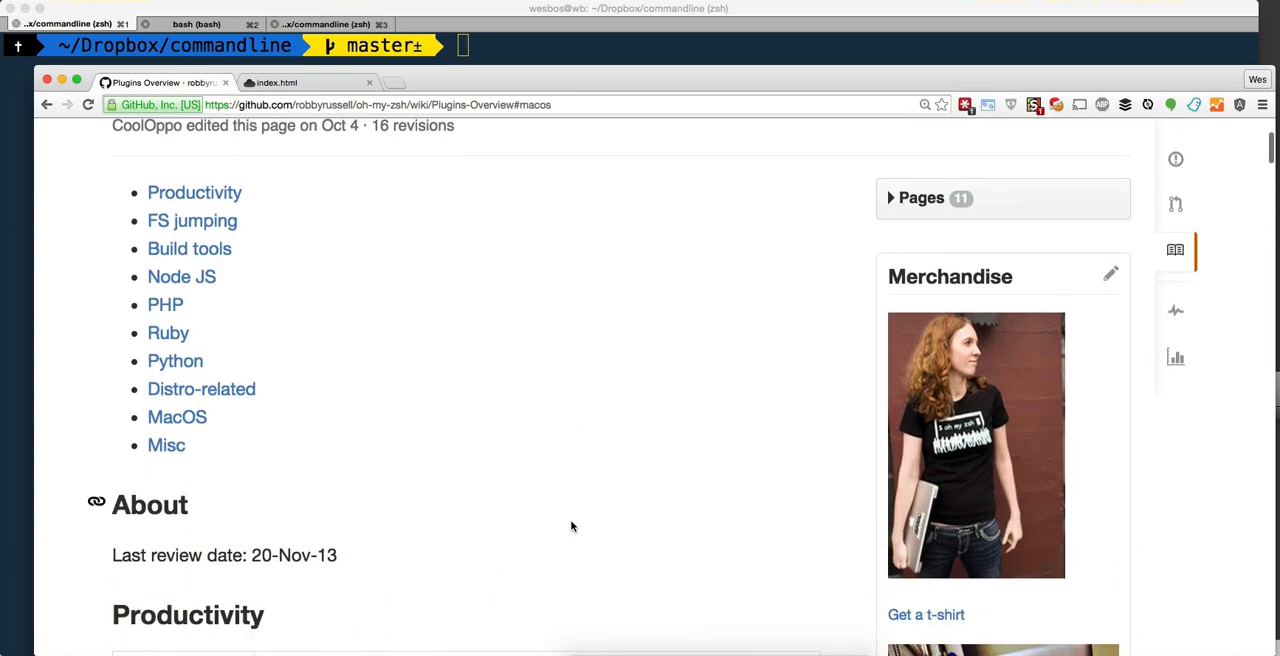
scroll(down, 3)
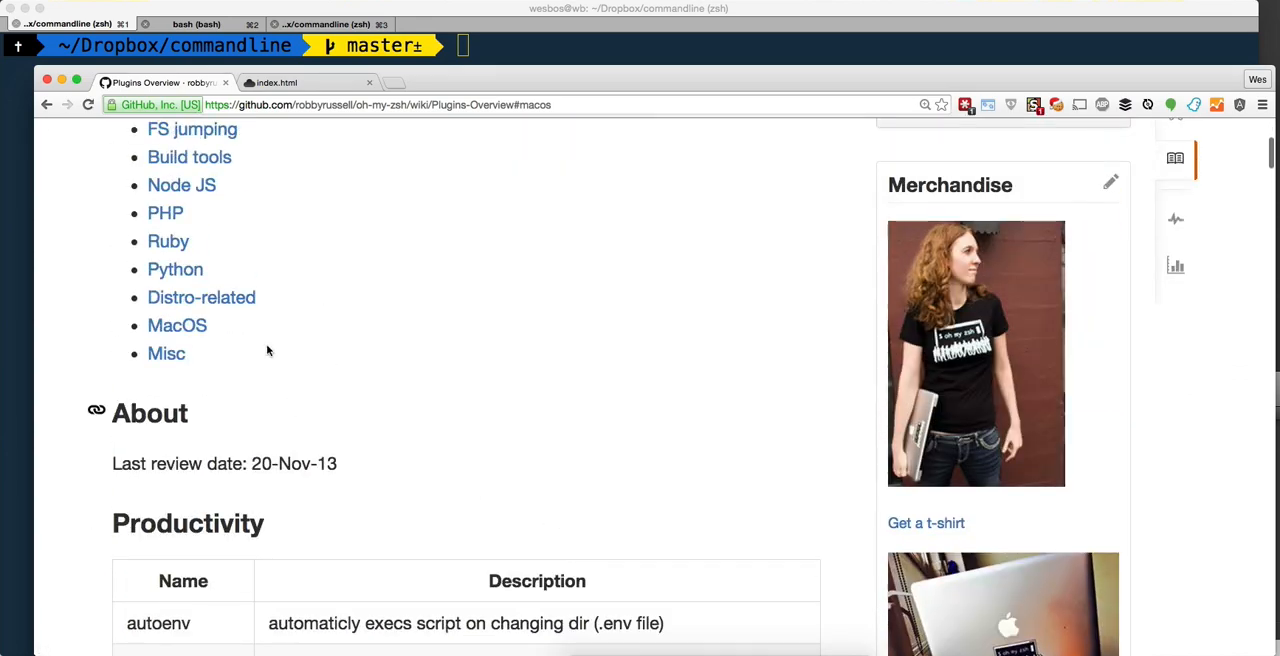
mouse_move(177, 325)
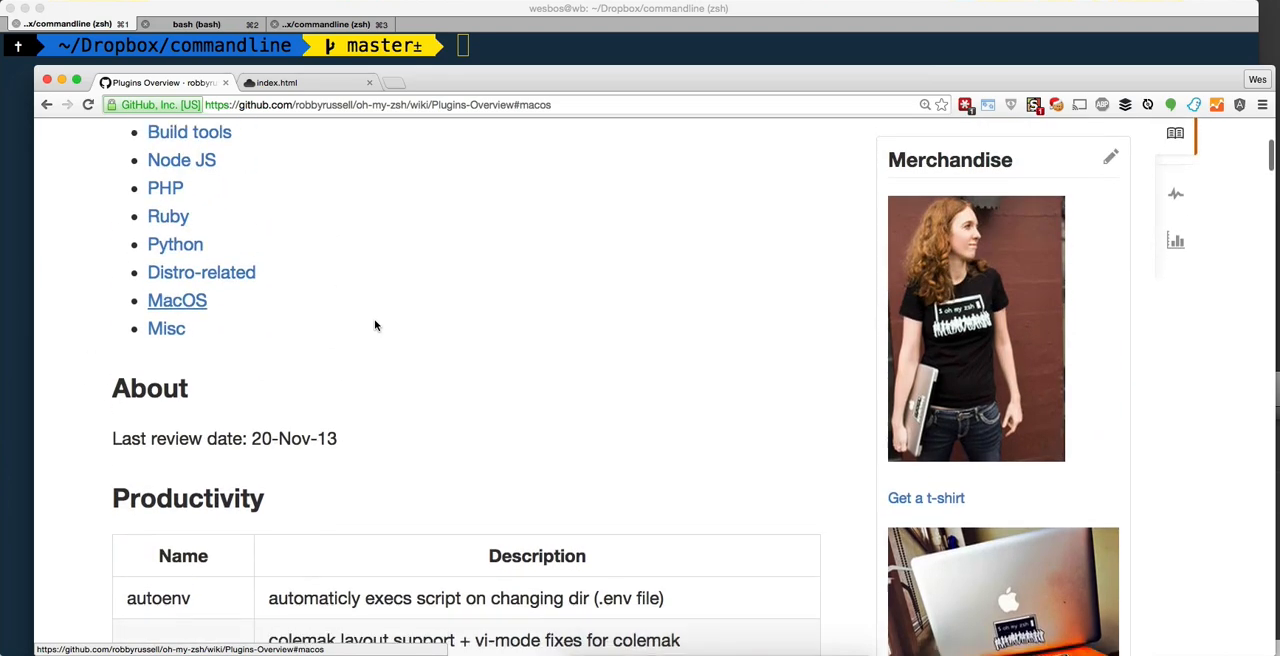
- Scroll through the Productivity plugins table past colorize toward extract
scroll(down, 3)
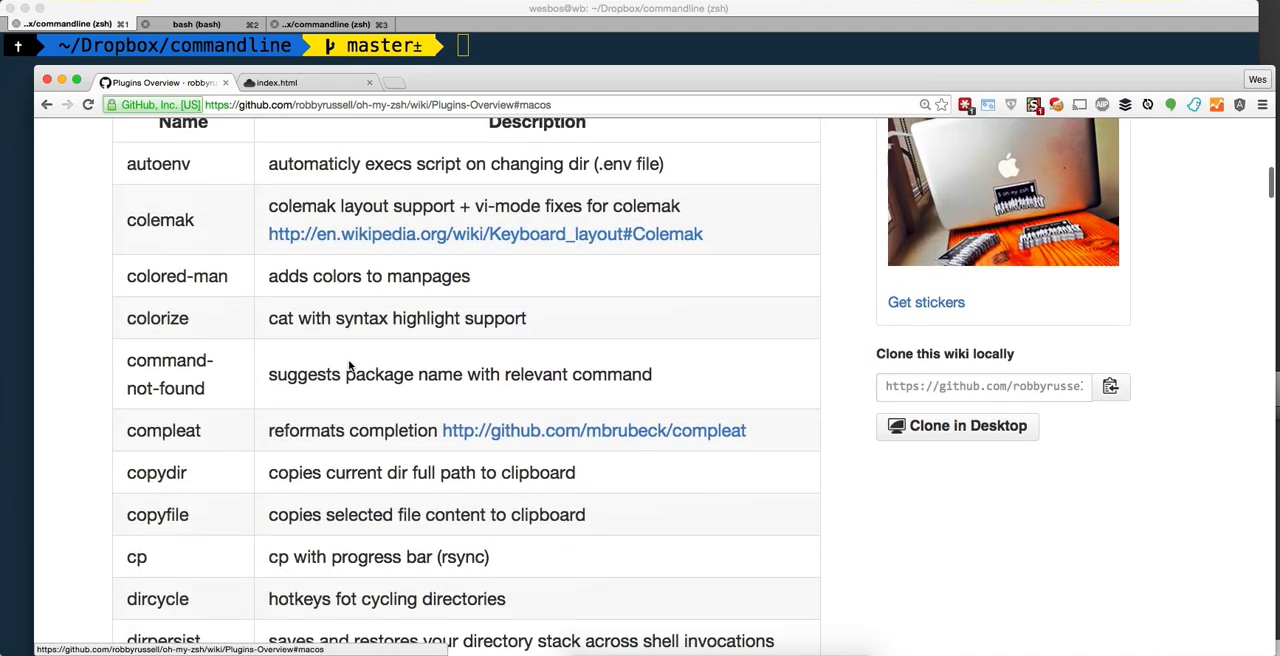
double_click(425, 318)
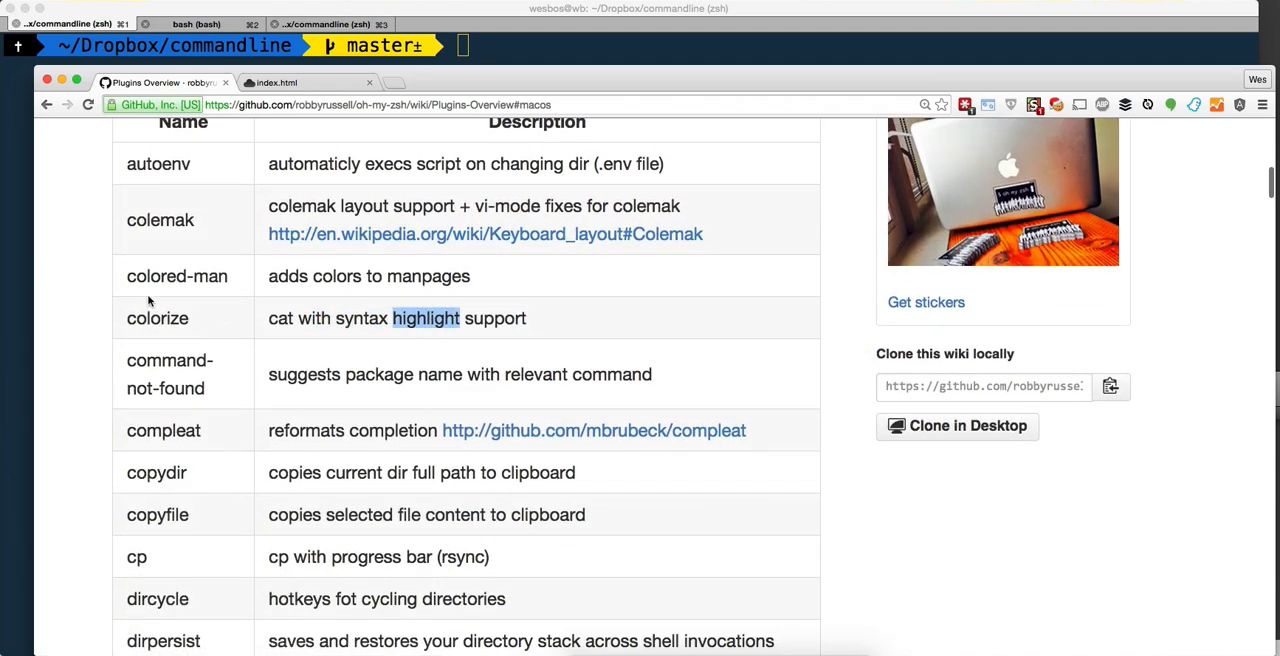
scroll(down, 3)
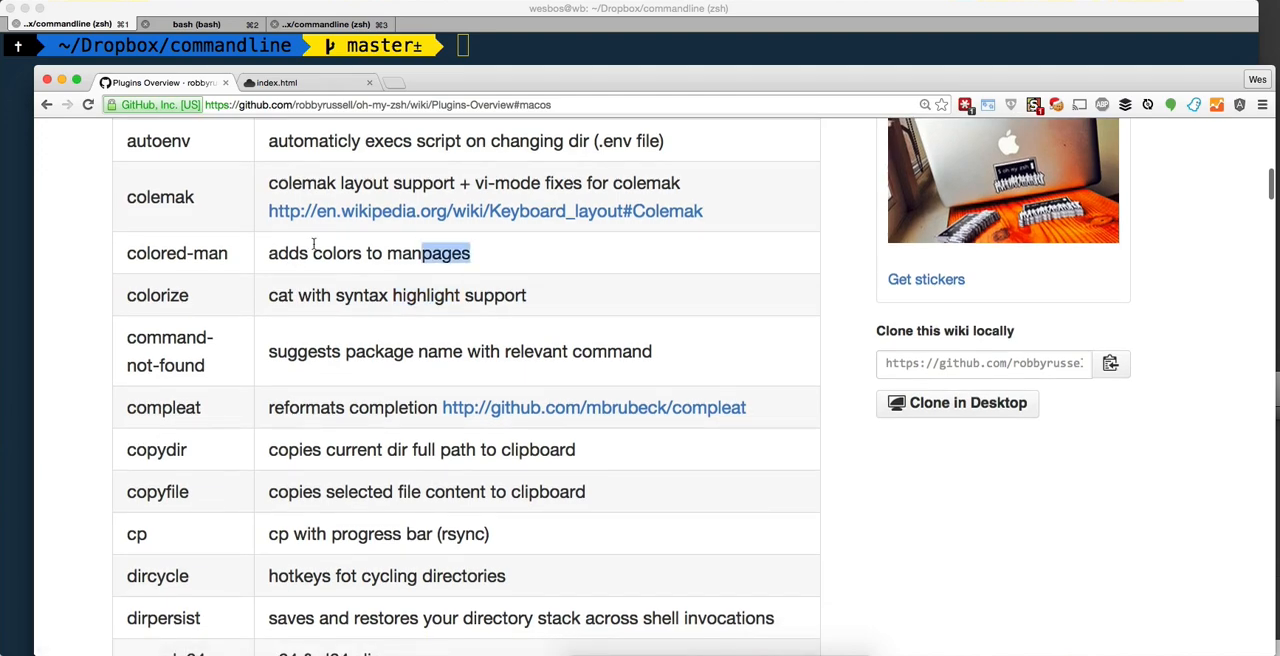
scroll(down, 3)
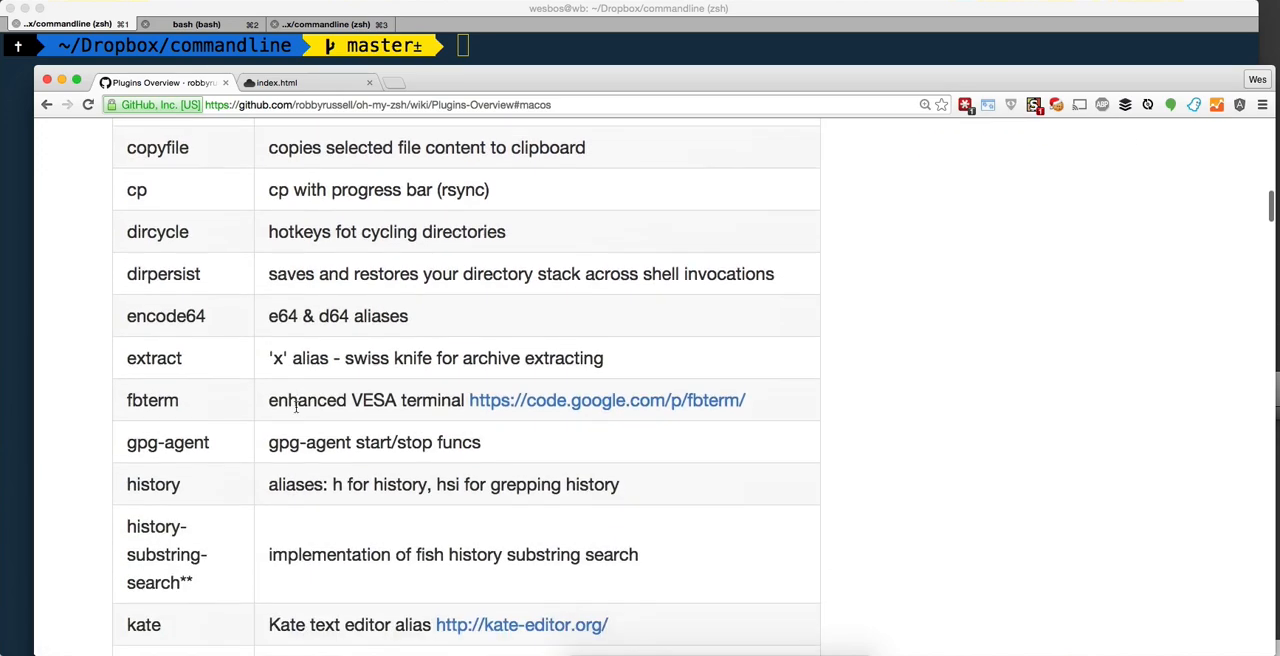